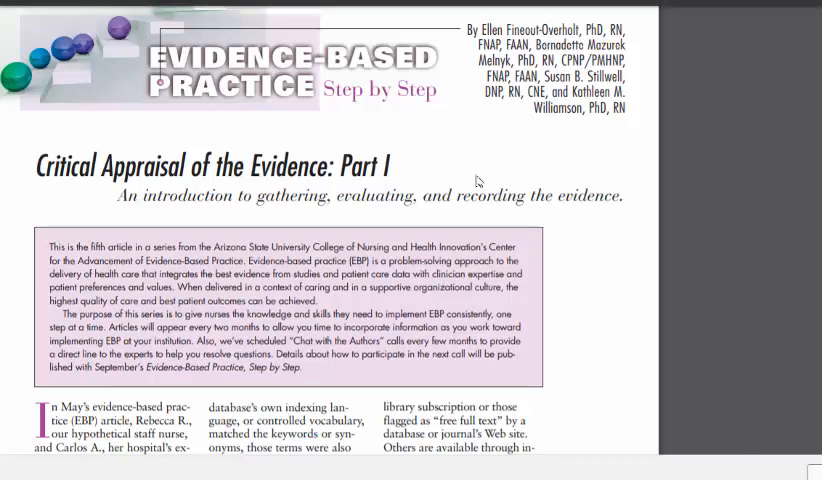
# - Scroll through the AJN Critical Appraisal of the Evidence article PDF in Chrome
pyautogui.scroll(-3)
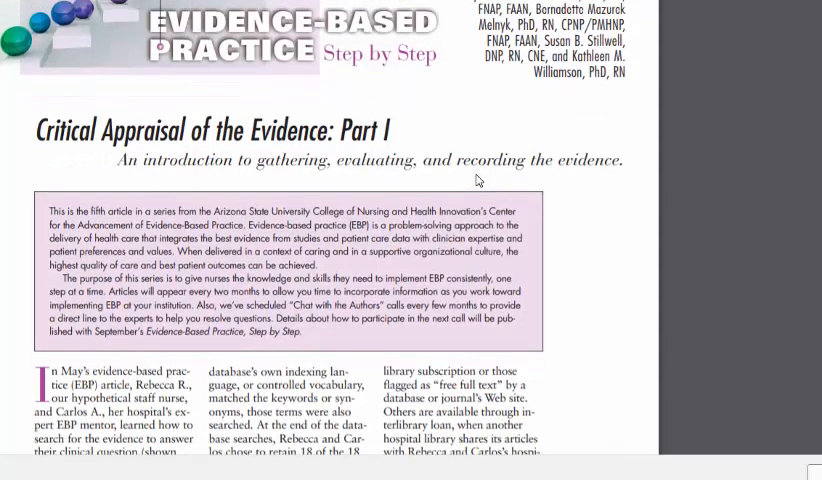
pyautogui.scroll(-3)
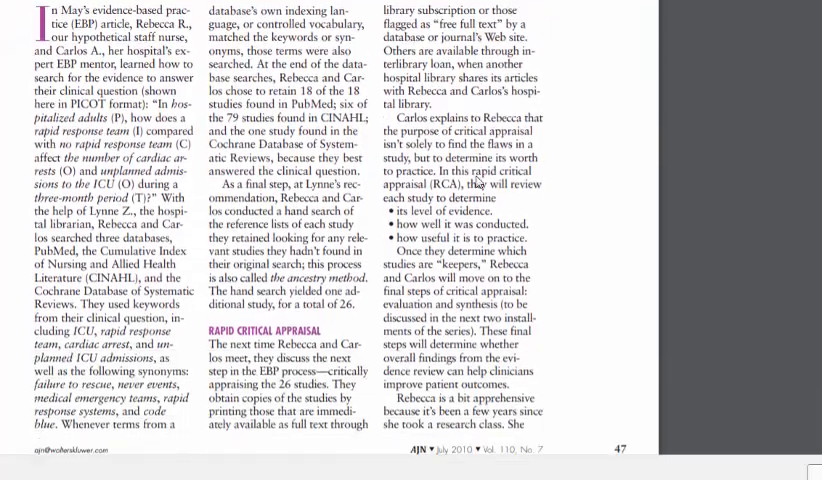
pyautogui.scroll(-3)
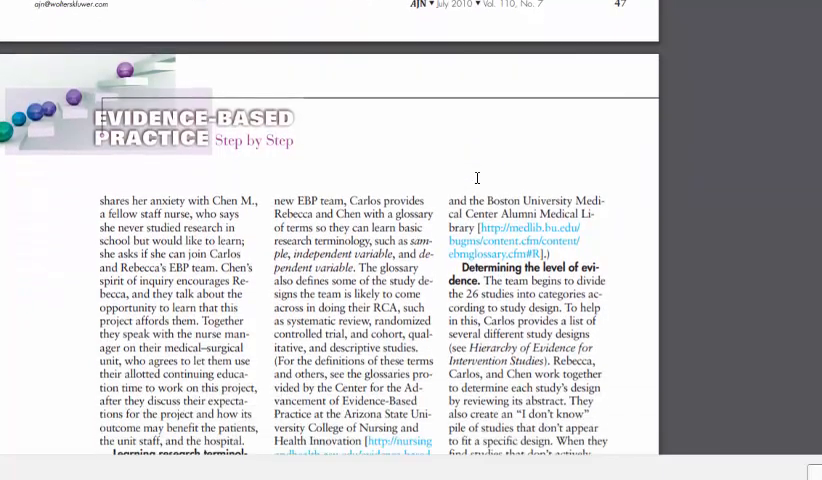
pyautogui.scroll(-3)
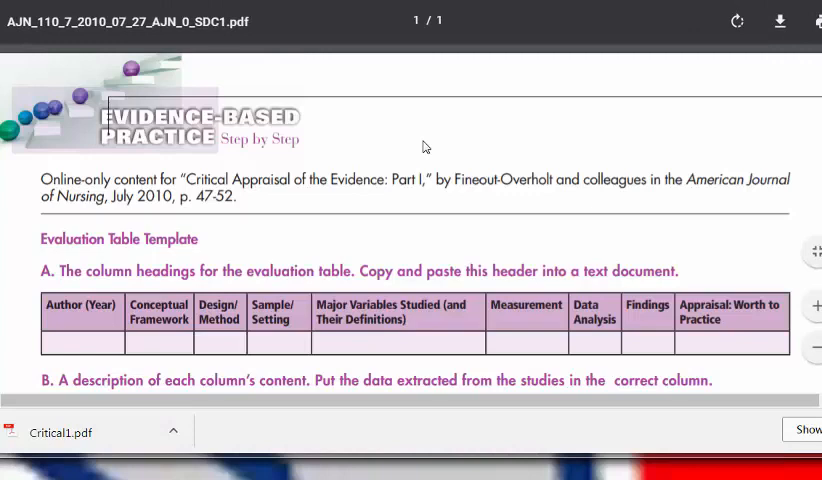
pyautogui.scroll(-3)
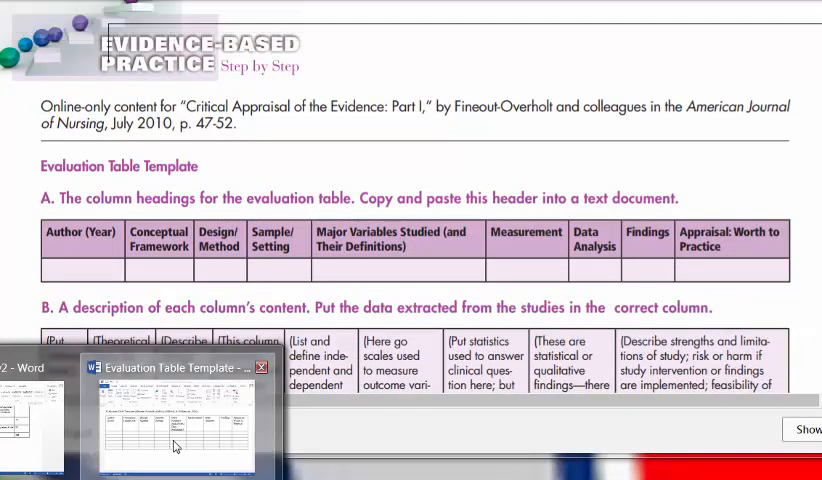
# - Switch to the Word Evaluation Table Template document with its nine-column table
pyautogui.click(175, 367)
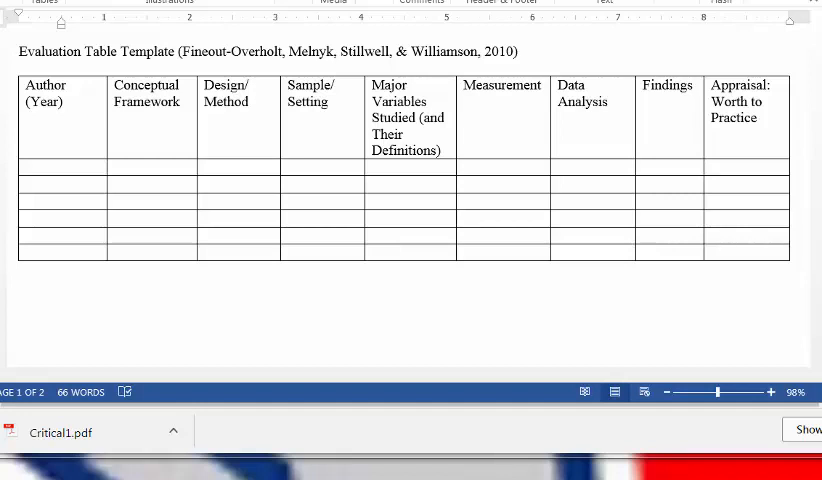
pyautogui.moveTo(143, 307)
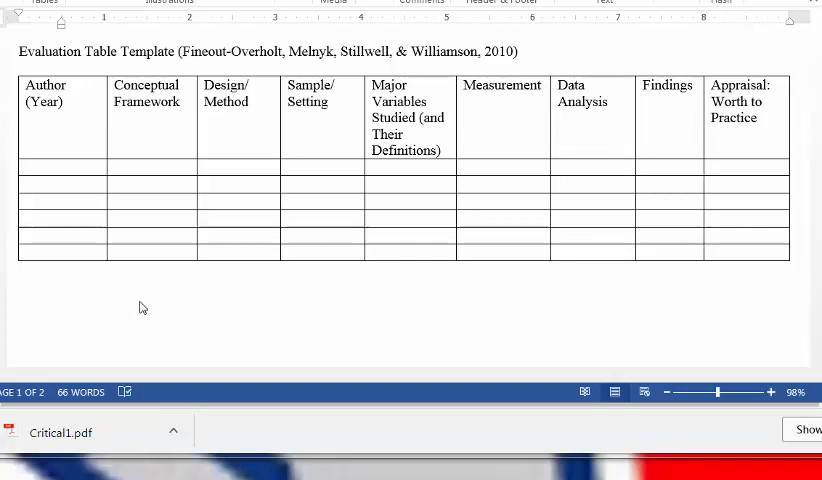
pyautogui.moveTo(230, 306)
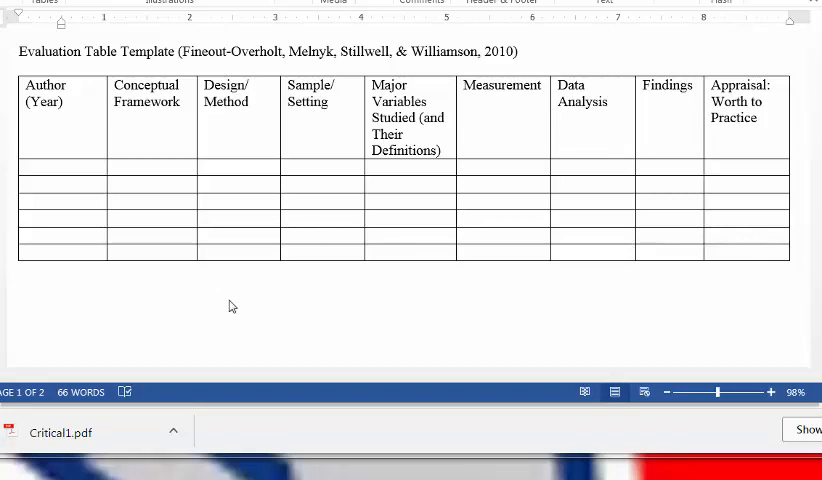
pyautogui.moveTo(196, 322)
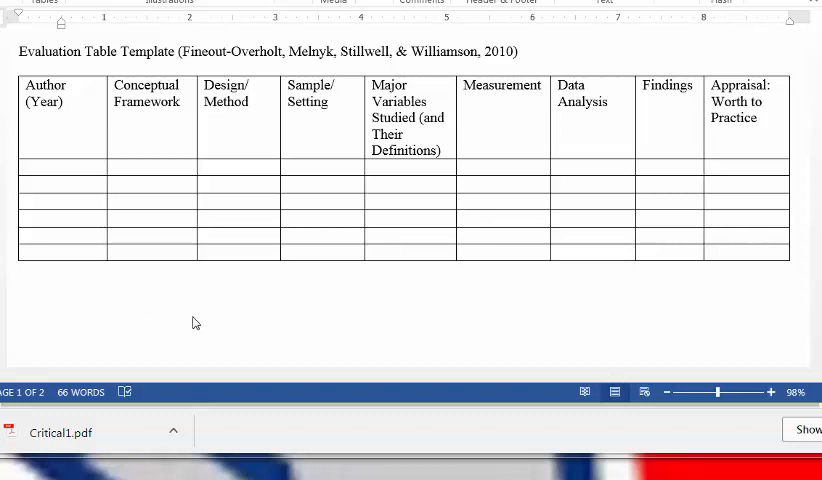
pyautogui.moveTo(196, 473)
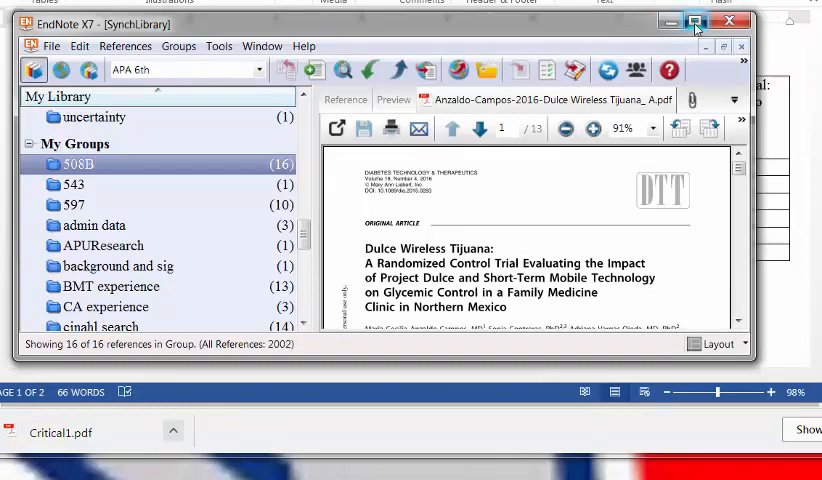
# - Maximize EndNote and display the 508B group's 16 references with the Anzaldo-Campos PDF
pyautogui.click(695, 20)
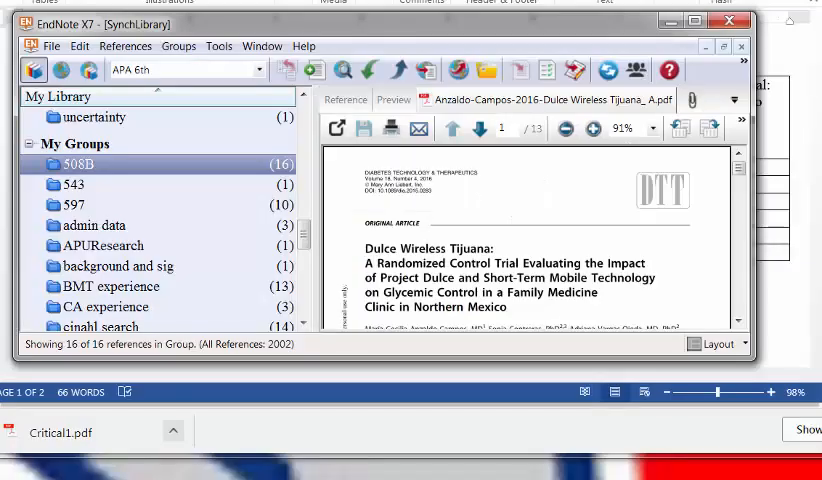
pyautogui.moveTo(275, 215)
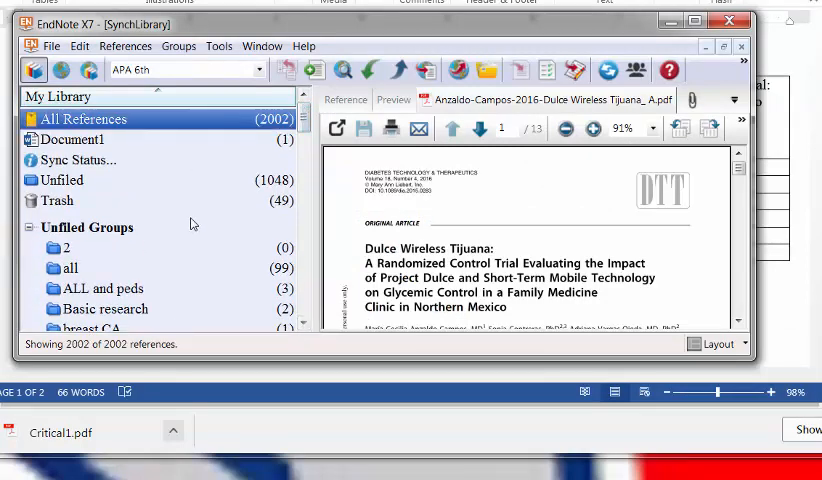
pyautogui.scroll(-3)
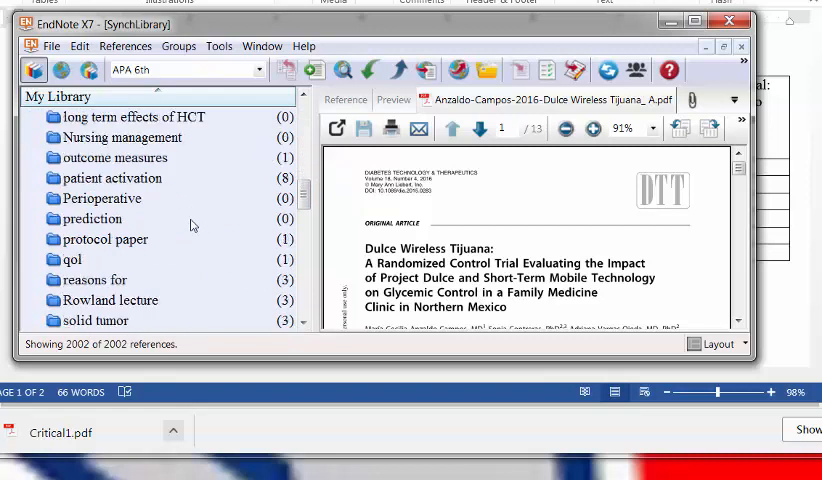
pyautogui.scroll(-3)
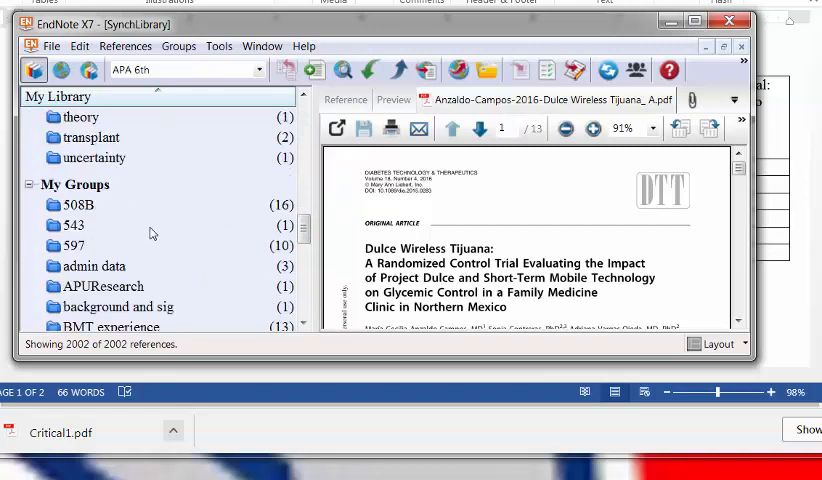
pyautogui.click(75, 205)
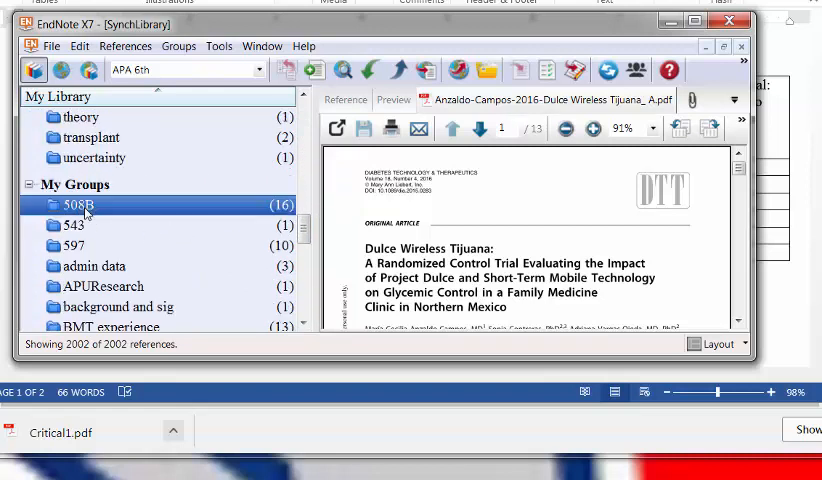
pyautogui.click(73, 205)
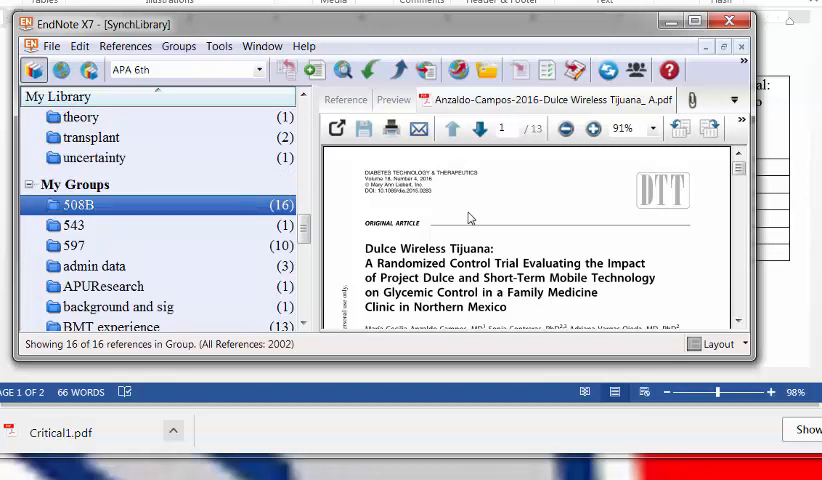
pyautogui.scroll(-3)
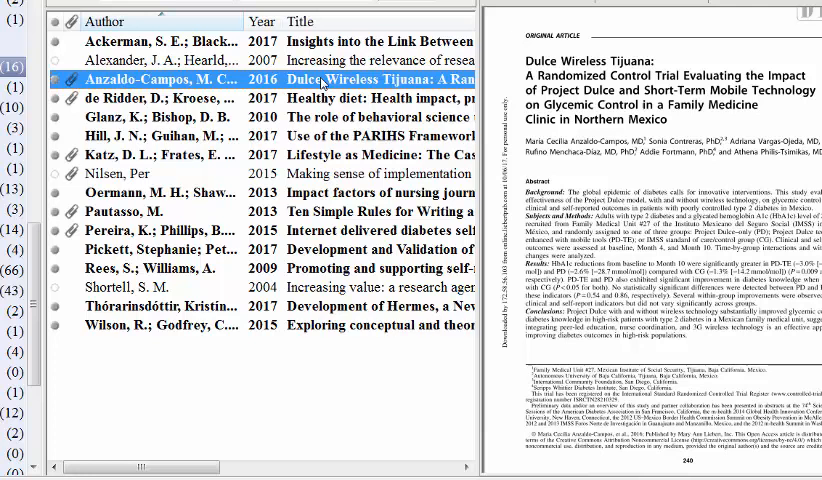
# - Review the Anzaldo-Campos 2016 reference's title, authors and attached PDF in EndNote
pyautogui.rightClick(320, 79)
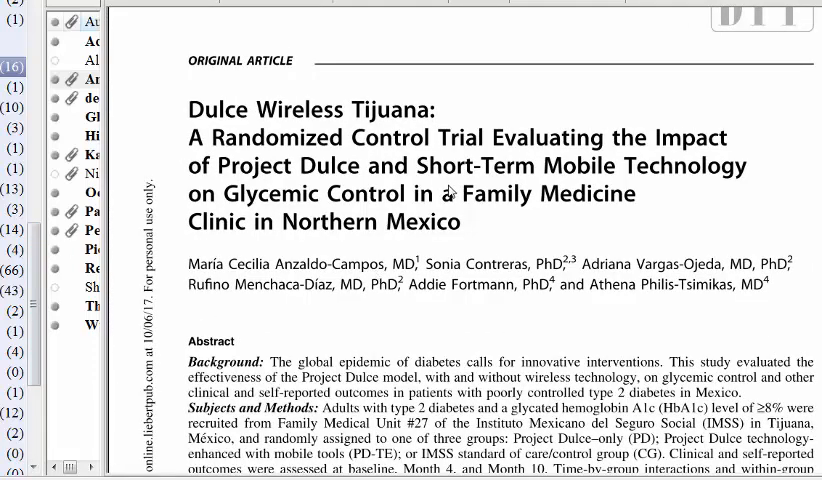
pyautogui.scroll(-3)
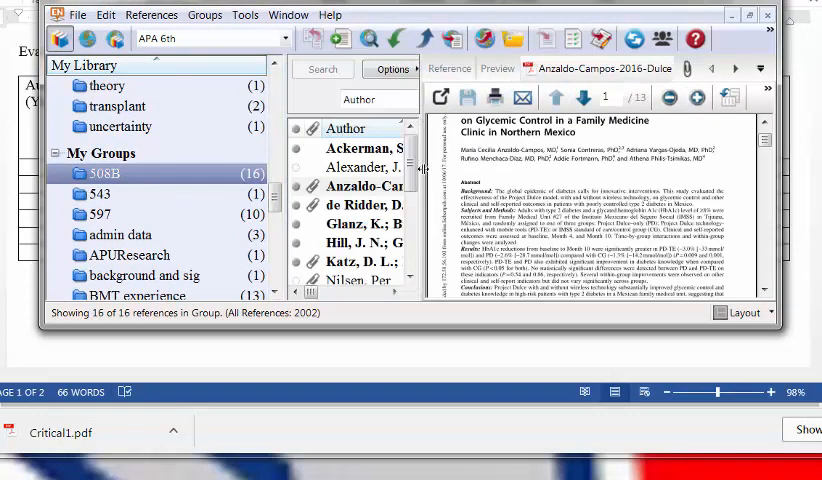
pyautogui.click(355, 187)
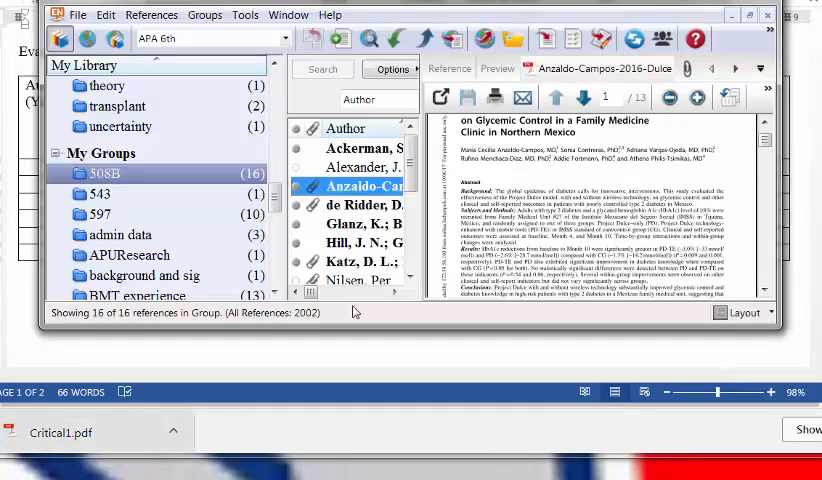
pyautogui.moveTo(513, 38)
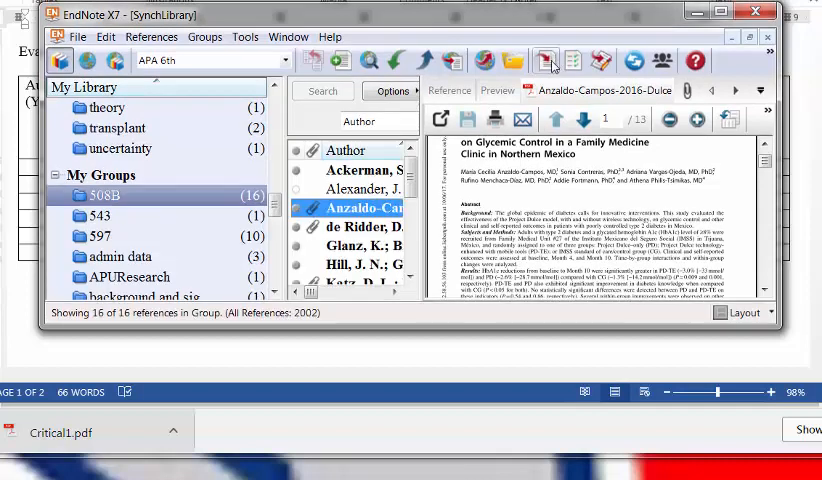
pyautogui.moveTo(545, 61)
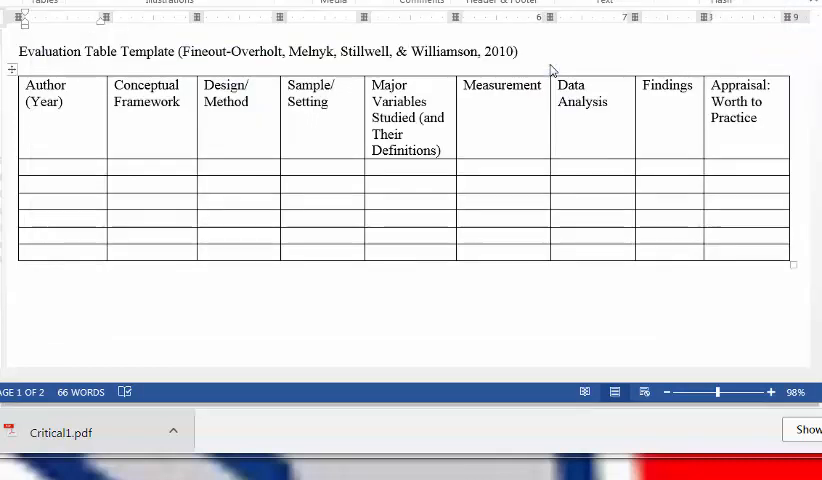
# - Enter (Anzaldo-Campos et al., 2016) in the table's first Author (Year) cell
pyautogui.write('(Anzaldo-Campos et al., 2016)')
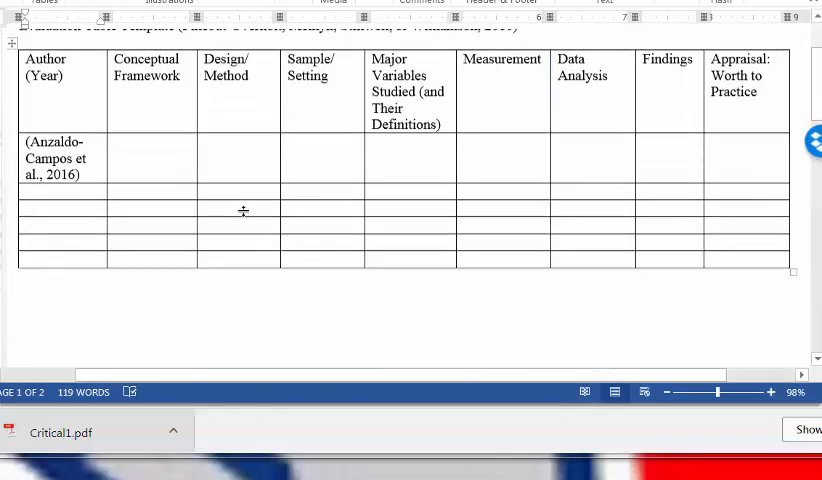
pyautogui.scroll(-3)
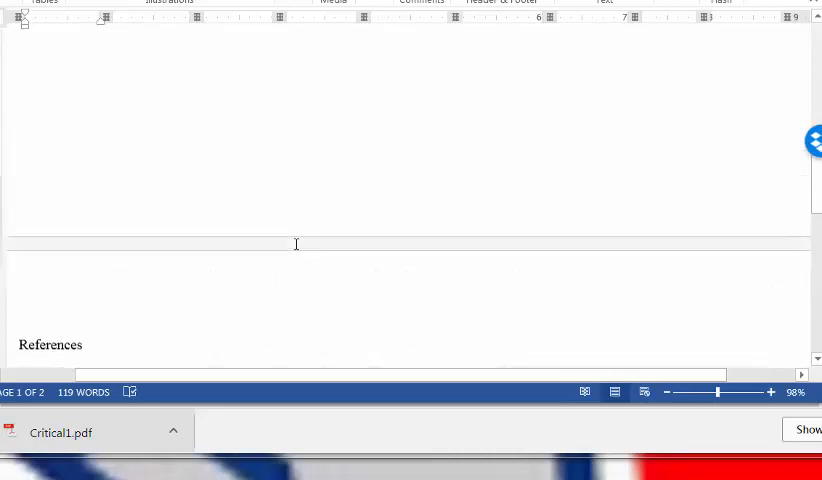
pyautogui.scroll(3)
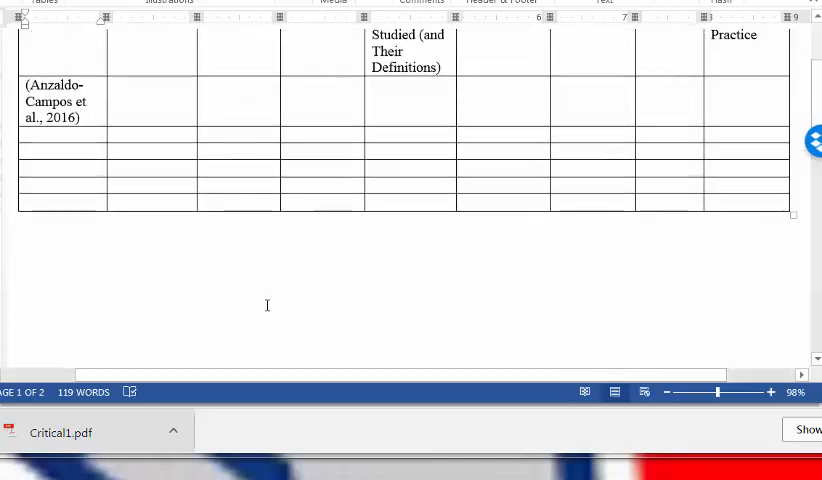
pyautogui.scroll(3)
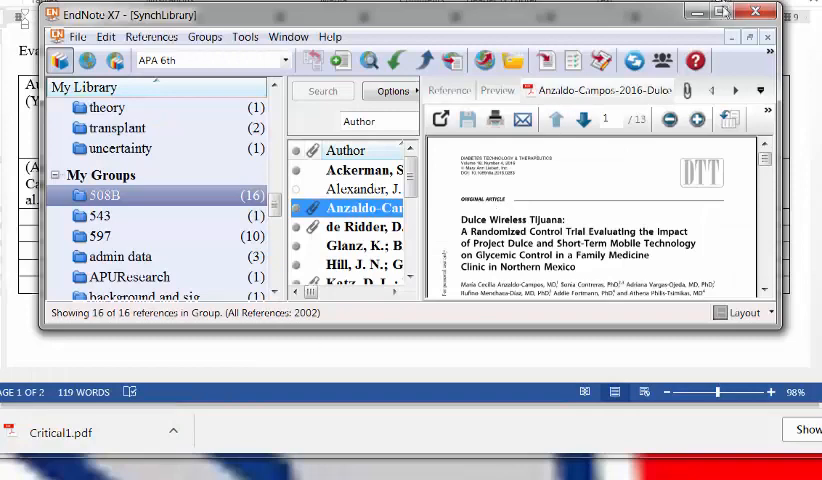
# - Read the Anzaldo-Campos abstract in EndNote, then enter RCT in the Design/Method cell
pyautogui.click(746, 12)
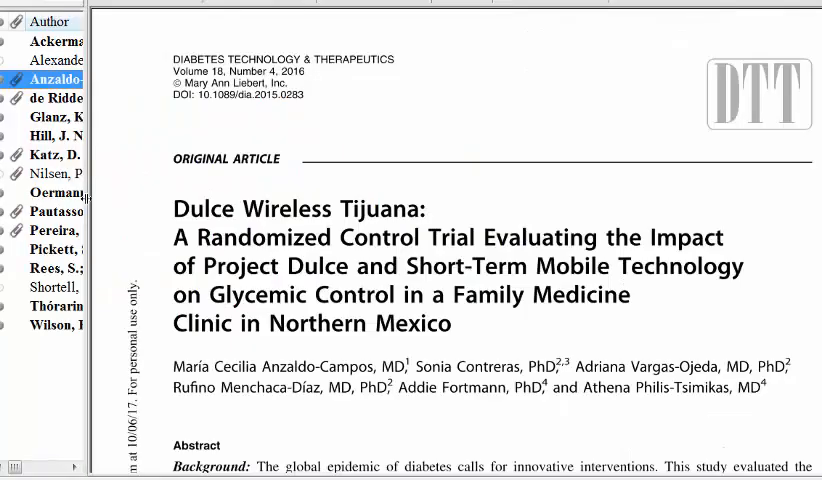
pyautogui.scroll(-3)
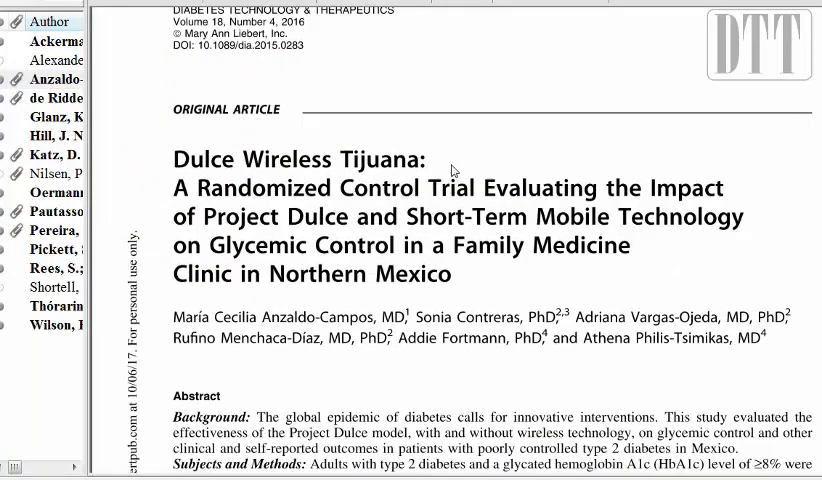
pyautogui.scroll(-3)
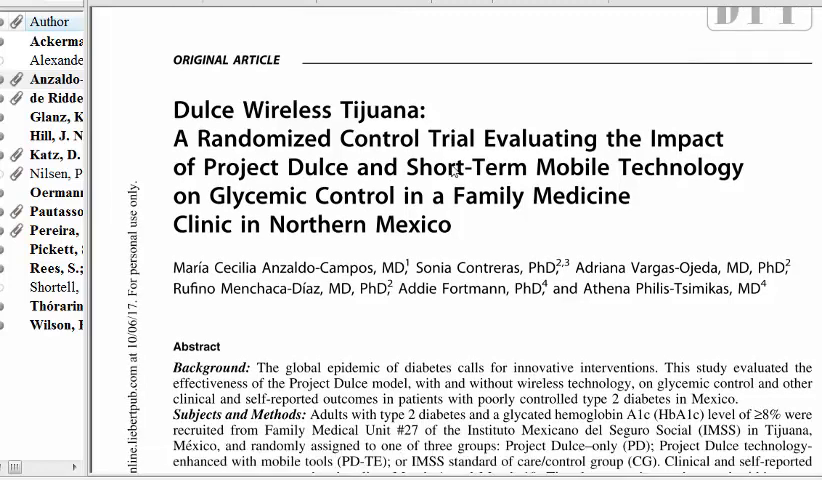
pyautogui.scroll(-3)
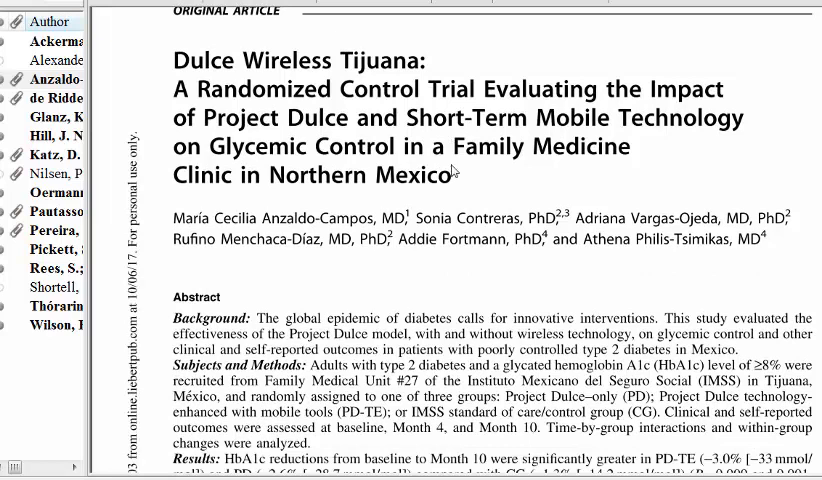
pyautogui.scroll(-3)
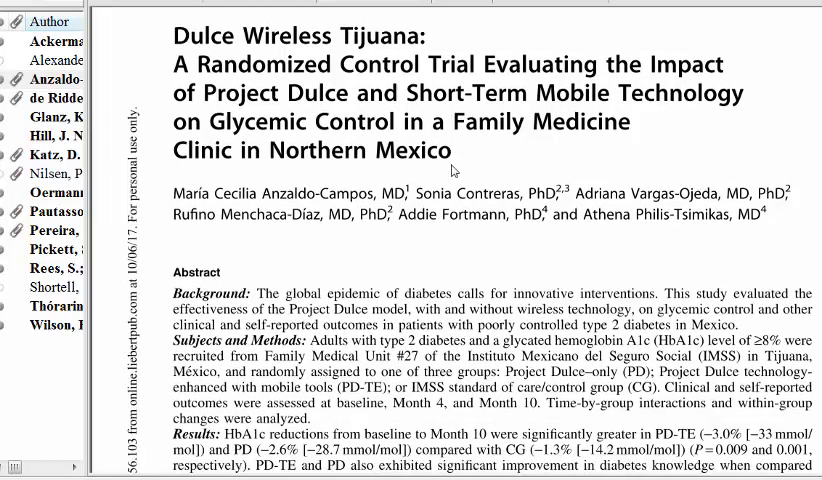
pyautogui.scroll(-3)
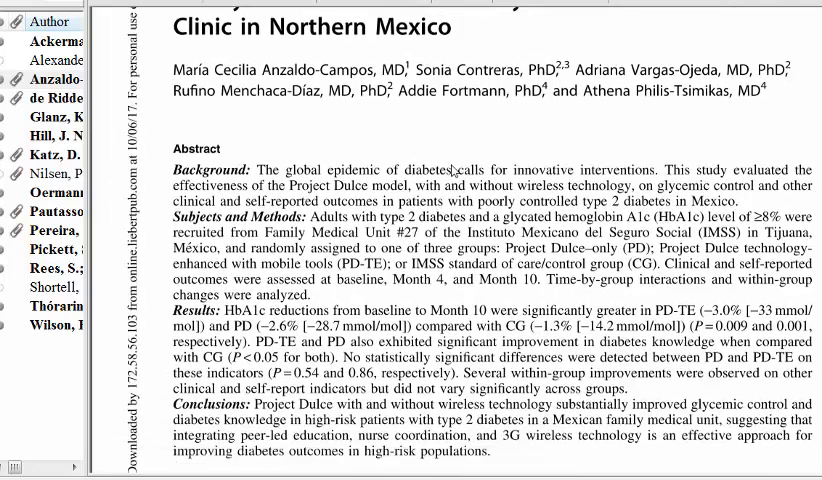
pyautogui.scroll(-3)
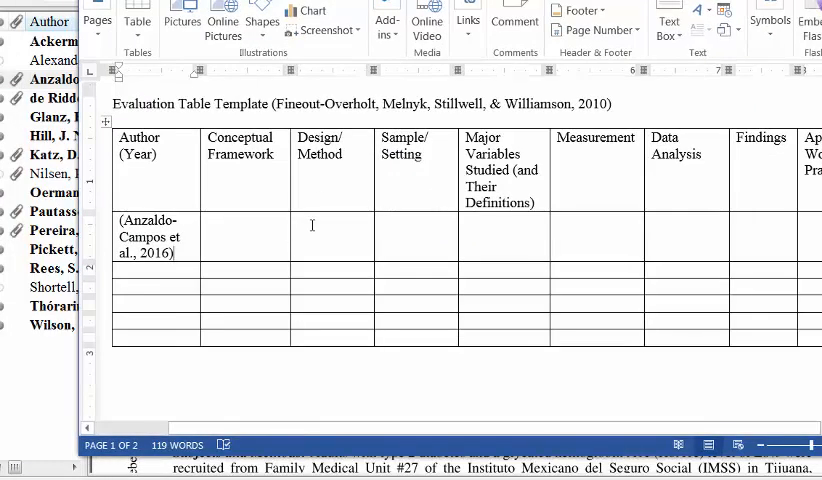
pyautogui.write('R')
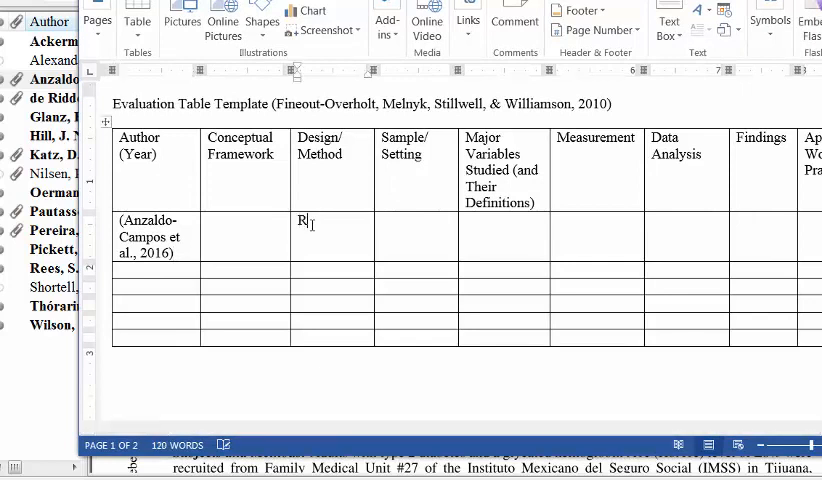
pyautogui.write('CT')
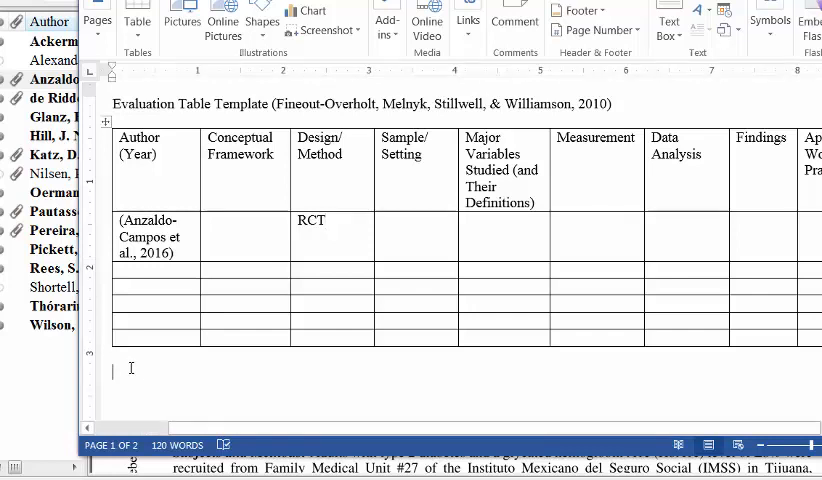
# - Add the note 'Abbreviations: RCT, randomized control trails;' below the evaluation table
pyautogui.write('Abbreviations')
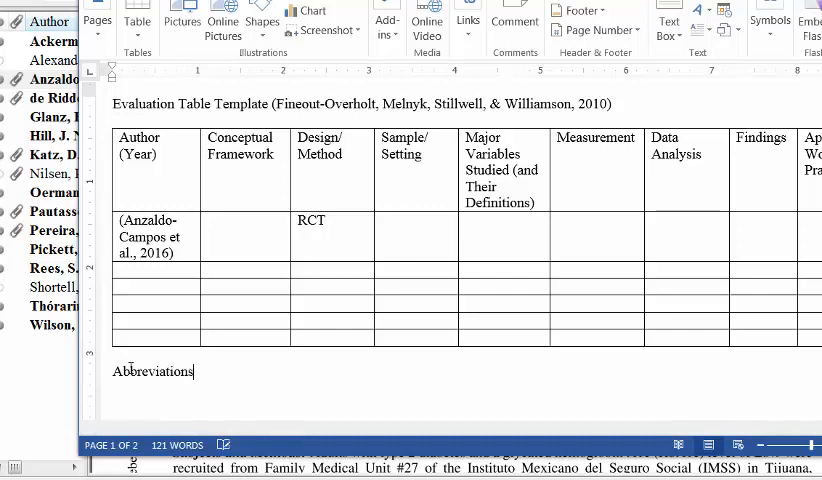
pyautogui.write(': R')
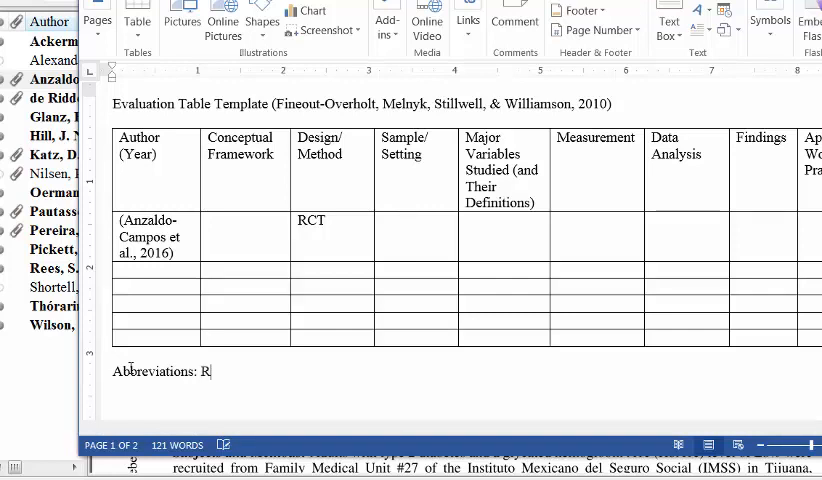
pyautogui.write('CT.')
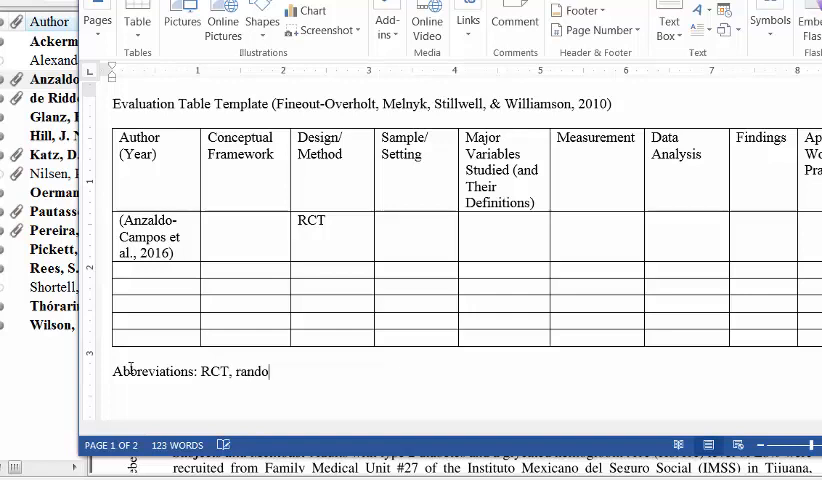
pyautogui.write('mized cont')
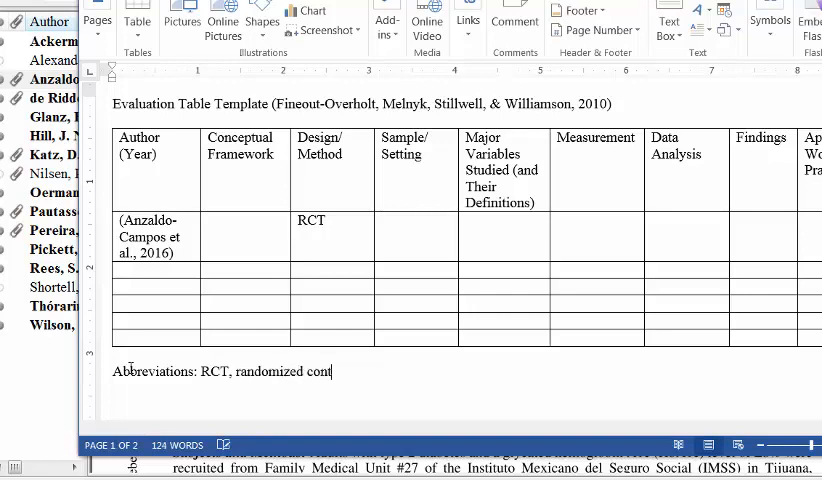
pyautogui.write('rol trails')
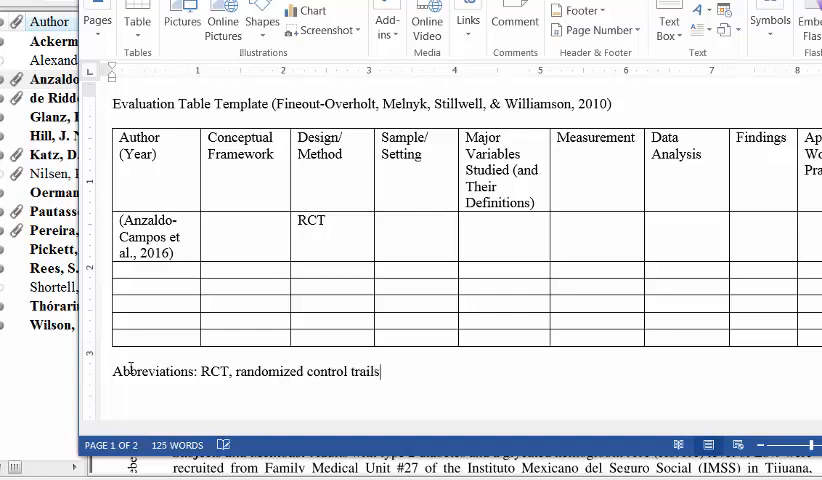
pyautogui.write(';')
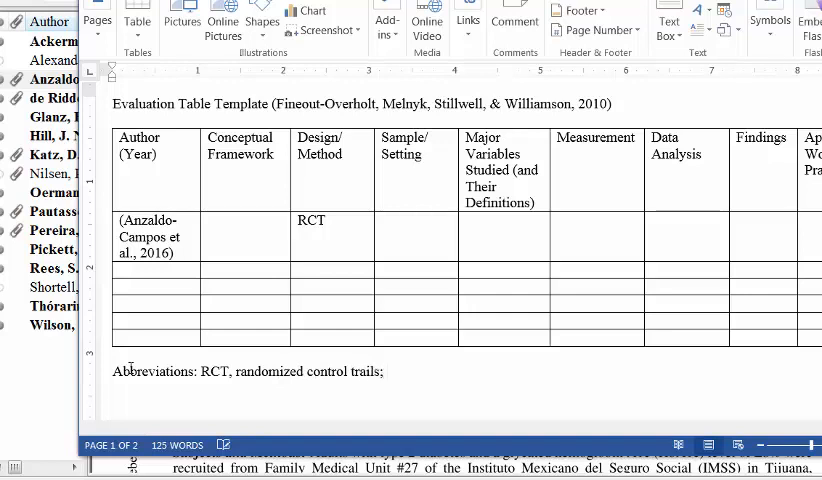
pyautogui.click(385, 371)
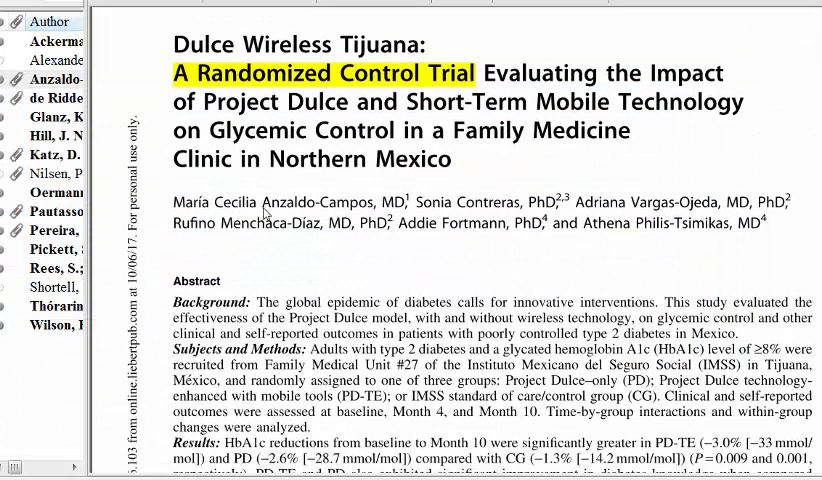
# - Scroll the Anzaldo-Campos PDF from the abstract to page 241's Study design section
pyautogui.scroll(-3)
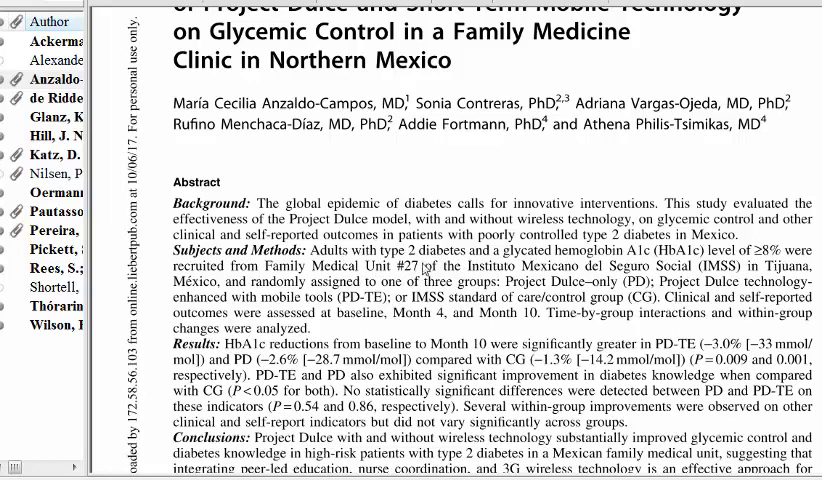
pyautogui.scroll(-3)
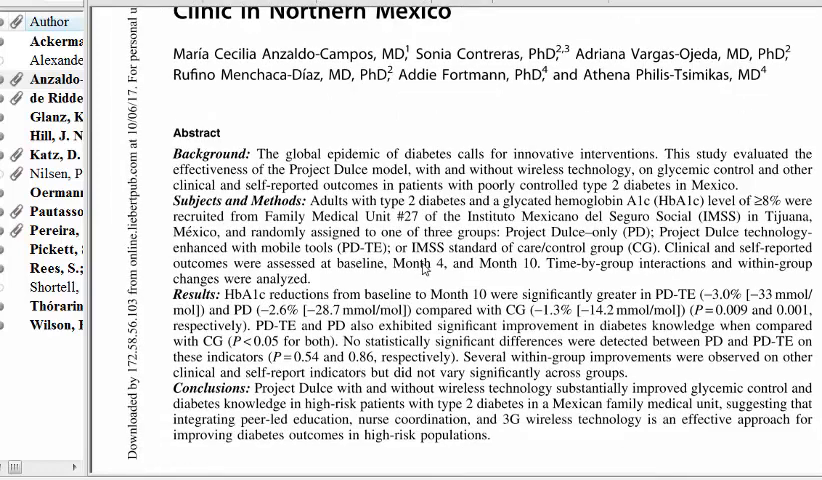
pyautogui.scroll(-3)
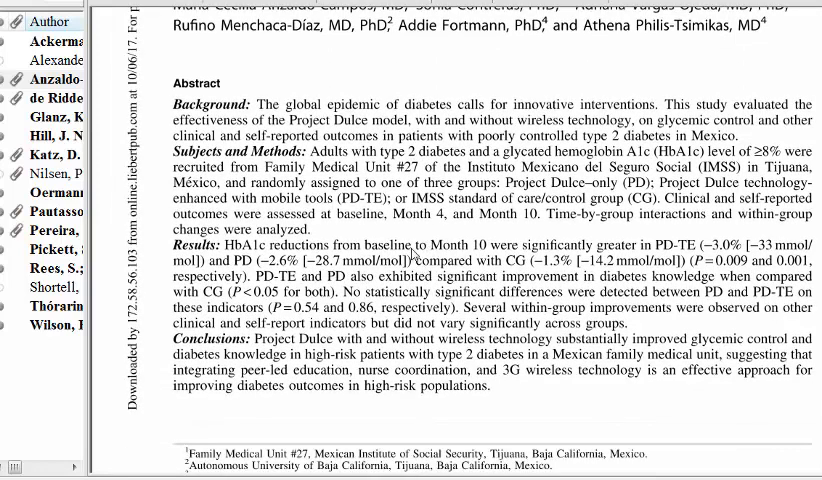
pyautogui.scroll(-3)
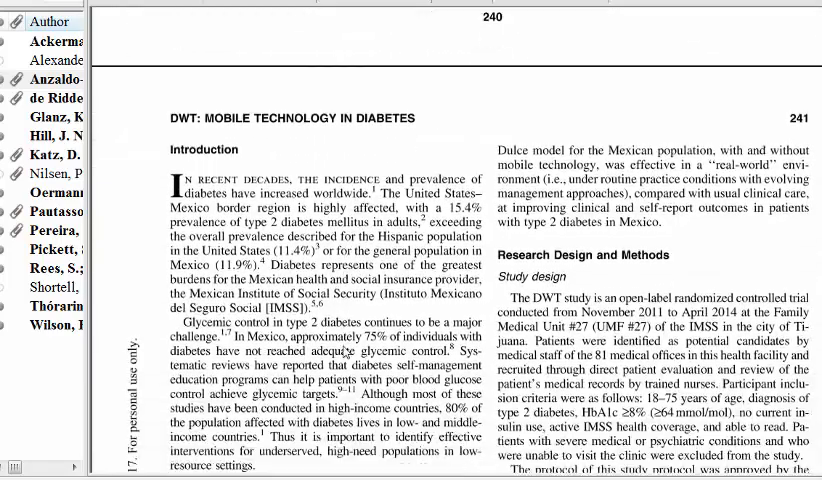
pyautogui.scroll(-3)
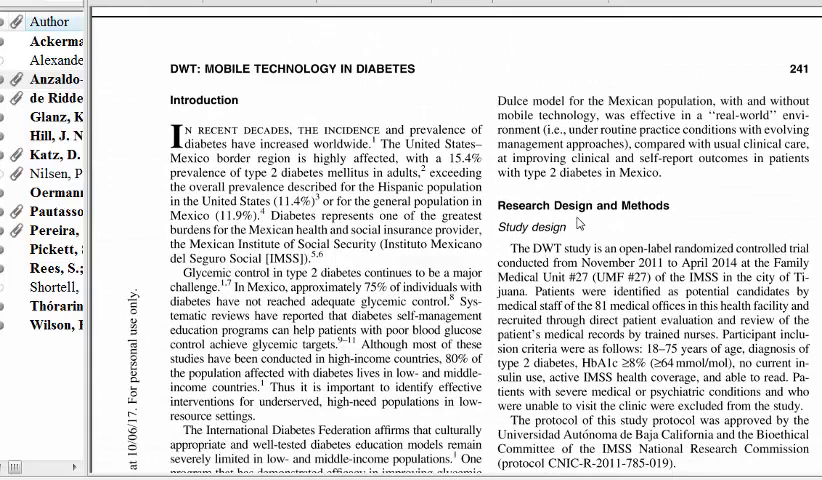
pyautogui.scroll(-3)
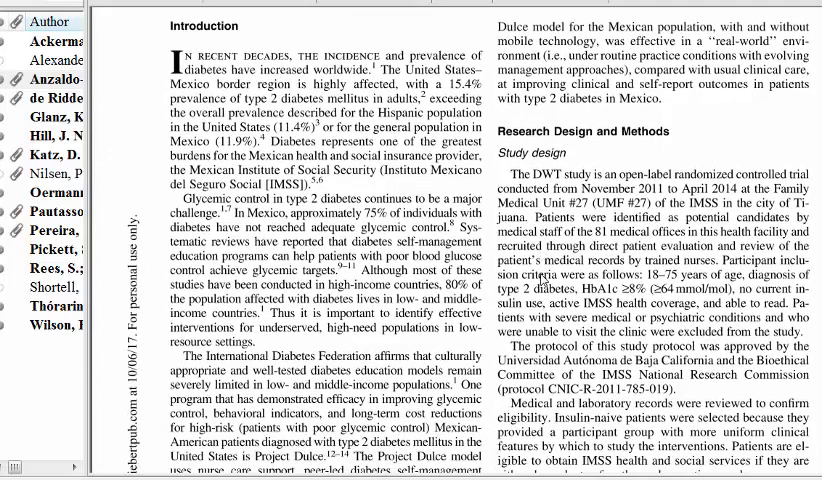
pyautogui.scroll(-3)
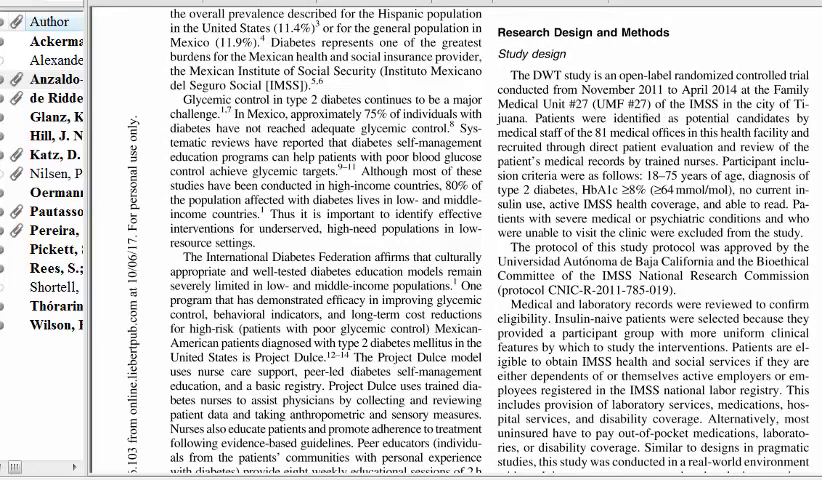
pyautogui.scroll(-3)
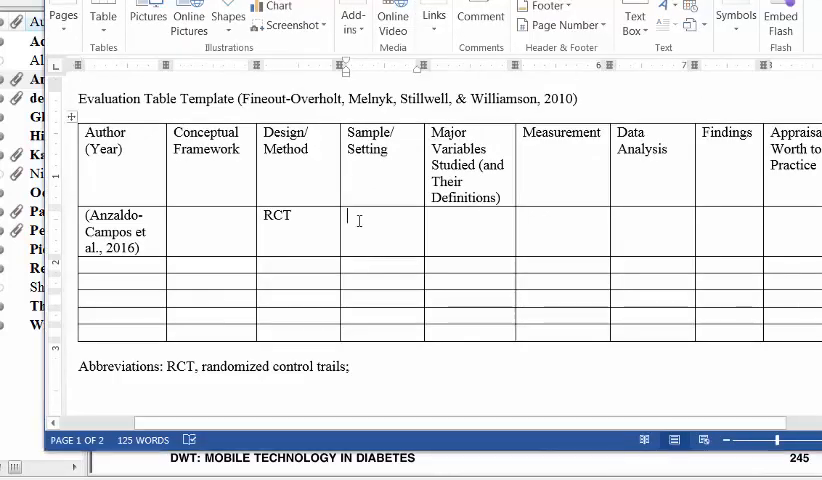
# - Enter '301/ 3 groups' in the Anzaldo-Campos Sample/Setting cell
pyautogui.write('30')
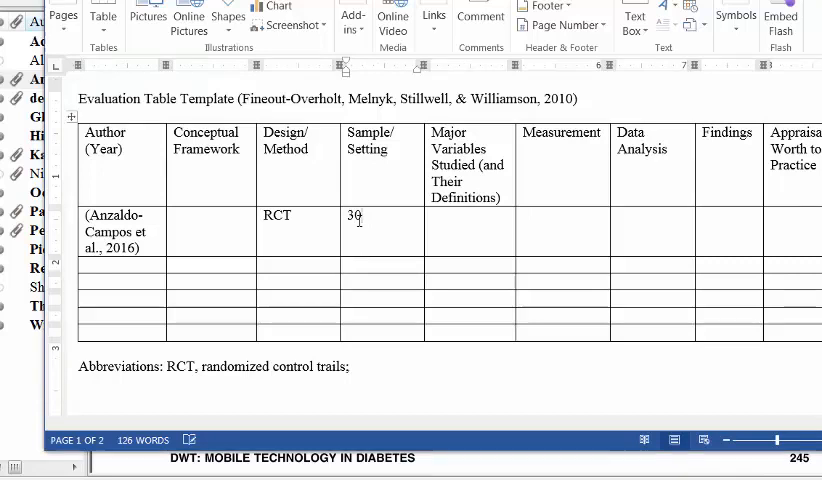
pyautogui.write('1')
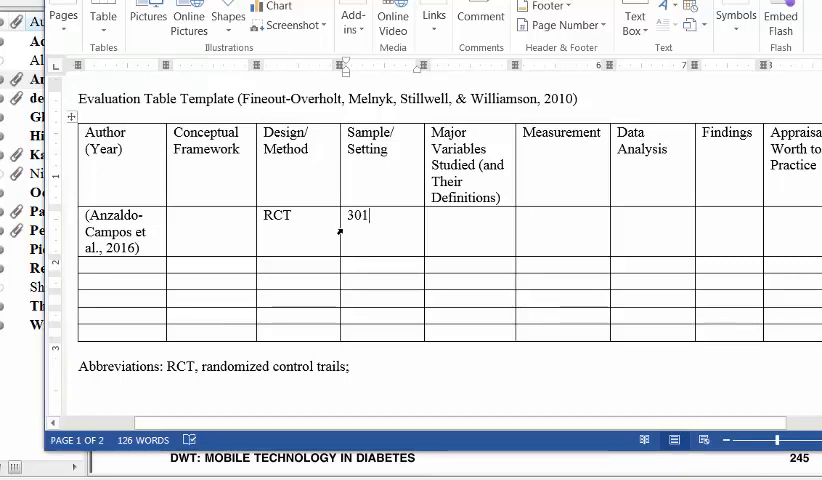
pyautogui.write('/')
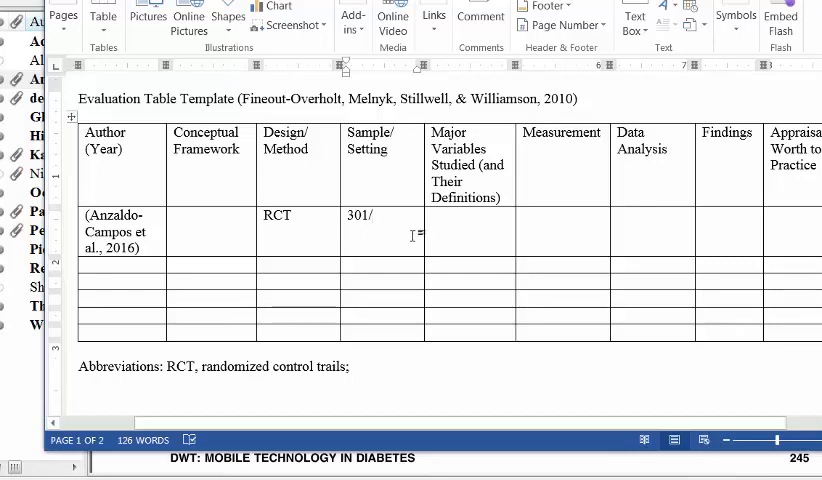
pyautogui.write('3')
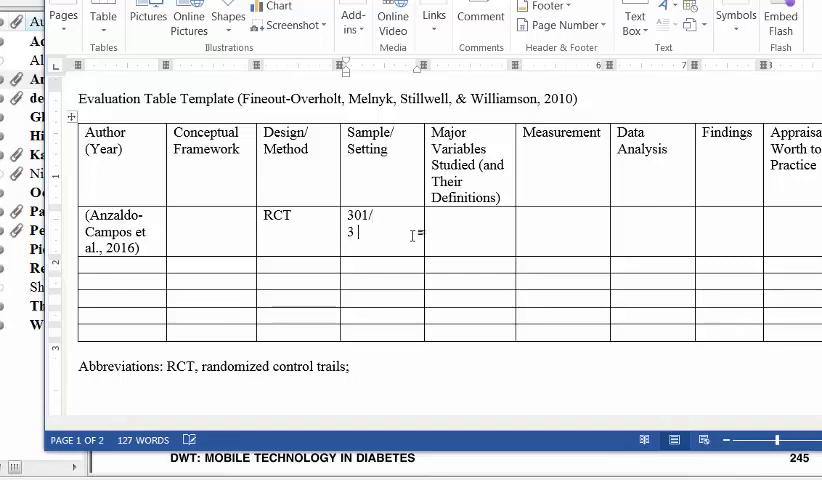
pyautogui.write('gr')
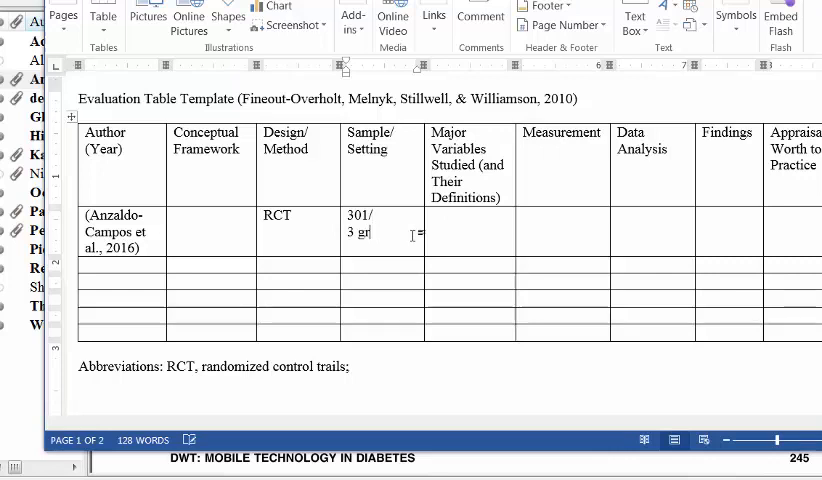
pyautogui.write('oups')
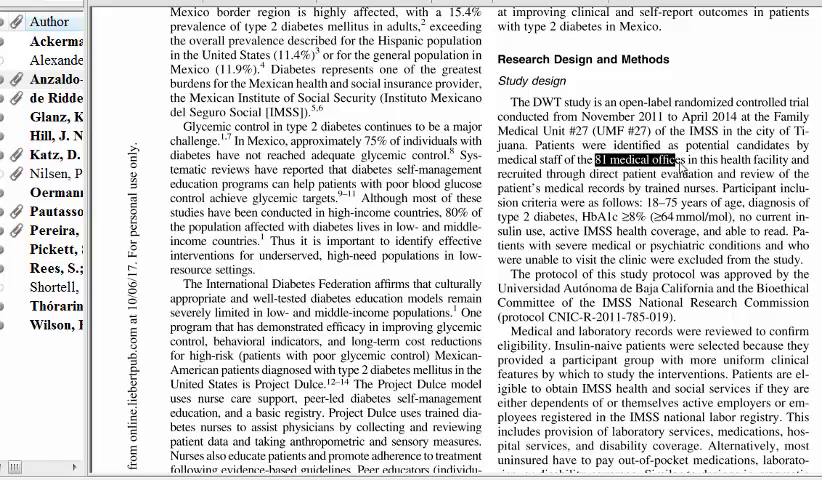
pyautogui.moveTo(564, 44)
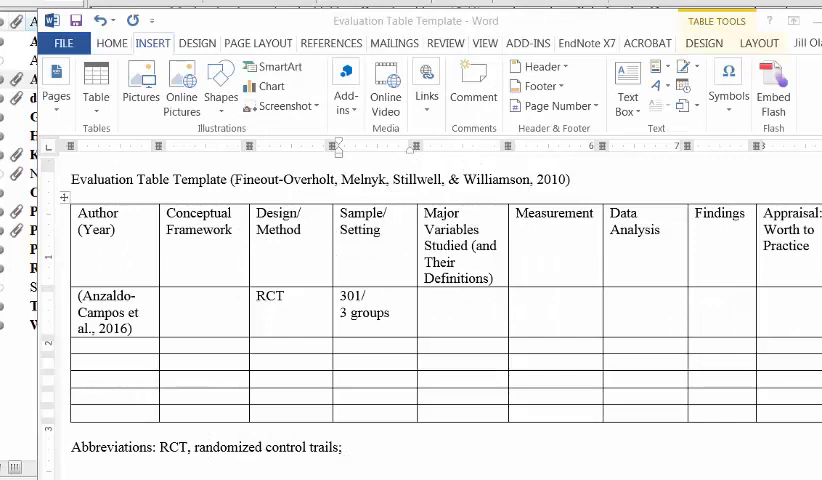
pyautogui.moveTo(575, 251)
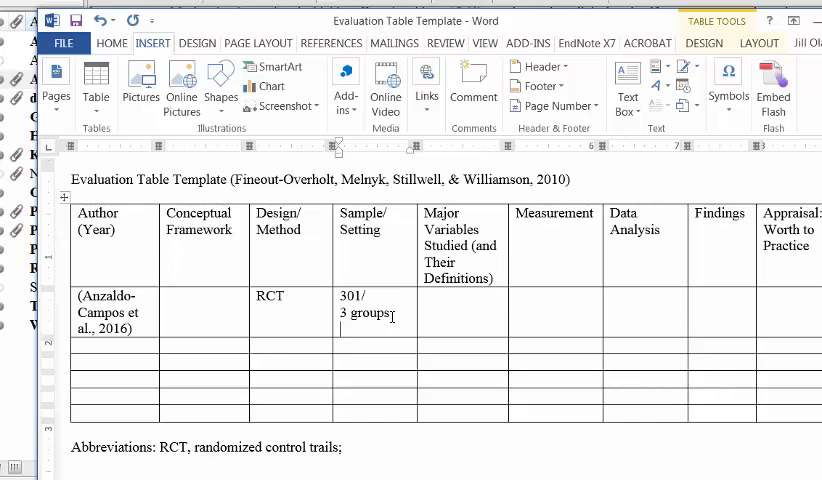
# - Add 'Medical offices in Tijuana' to Sample/Setting and start Major Variables with IV and DV
pyautogui.write('Medical offices I')
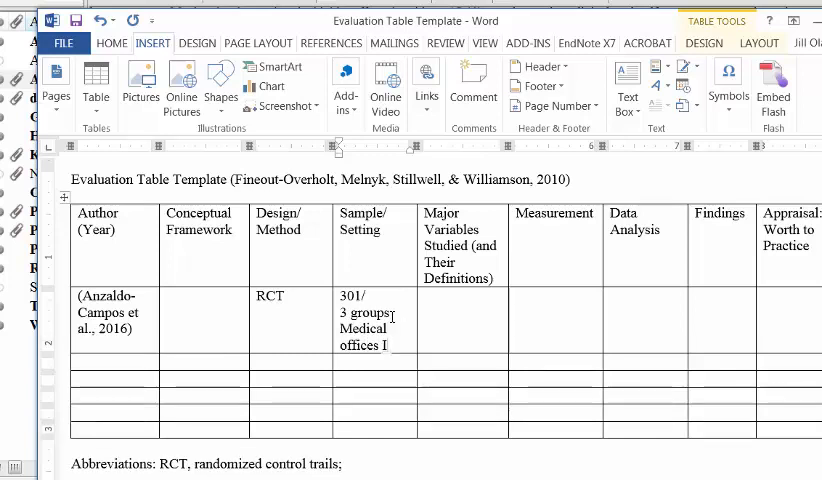
pyautogui.write('n Ti')
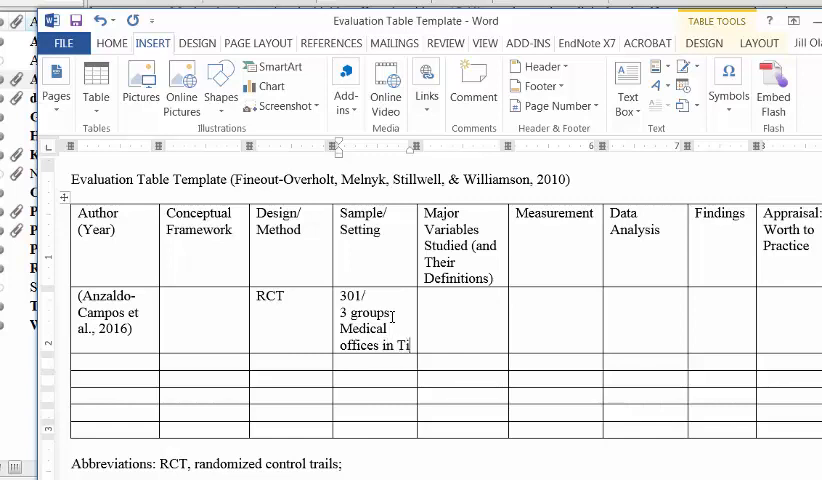
pyautogui.write('juana')
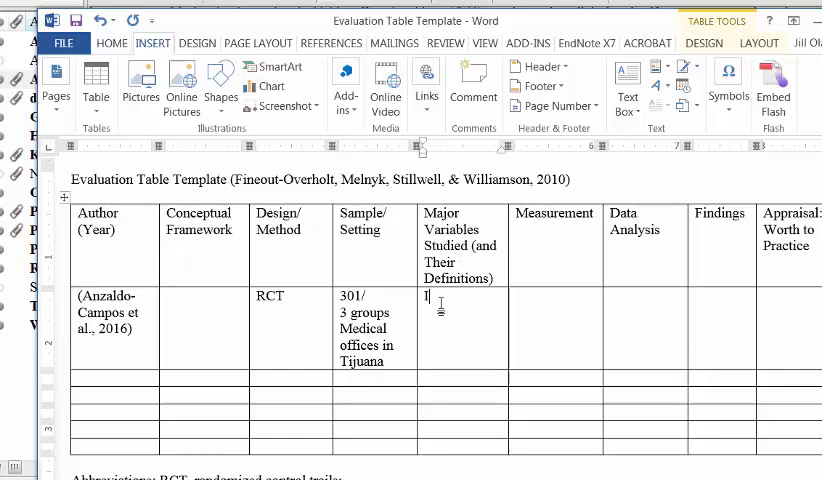
pyautogui.write('V')
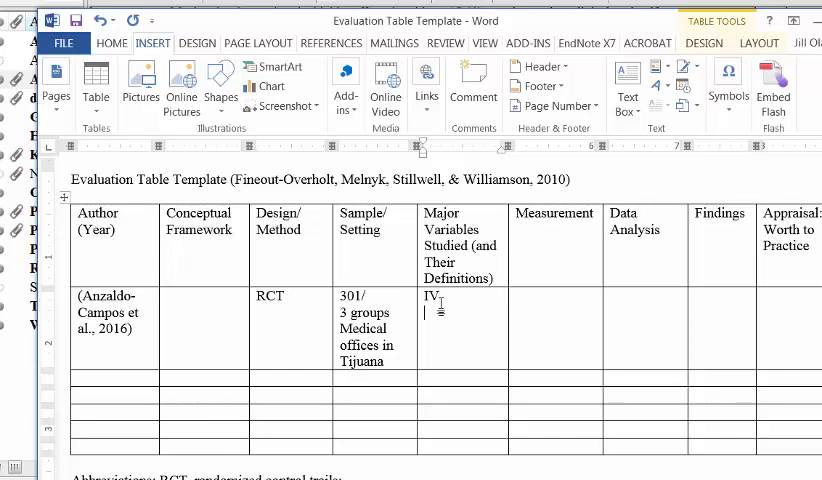
pyautogui.write('DV')
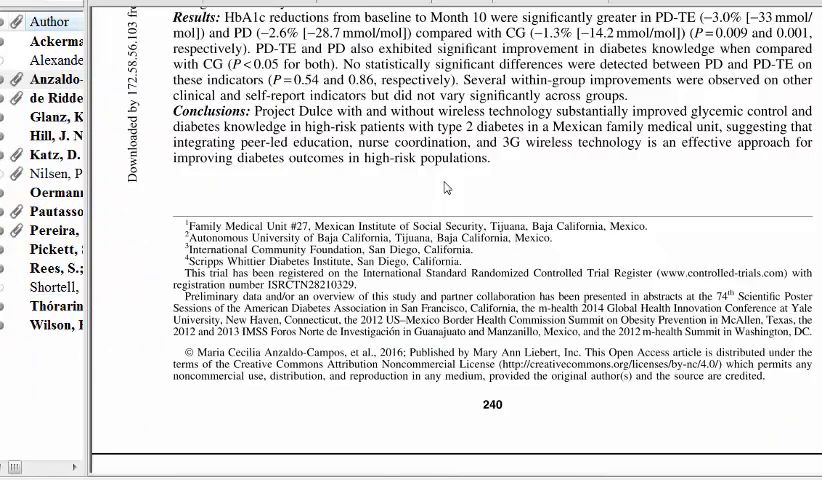
# - Scroll up to the Anzaldo-Campos article's title, authors and abstract in Acrobat Reader
pyautogui.scroll(3)
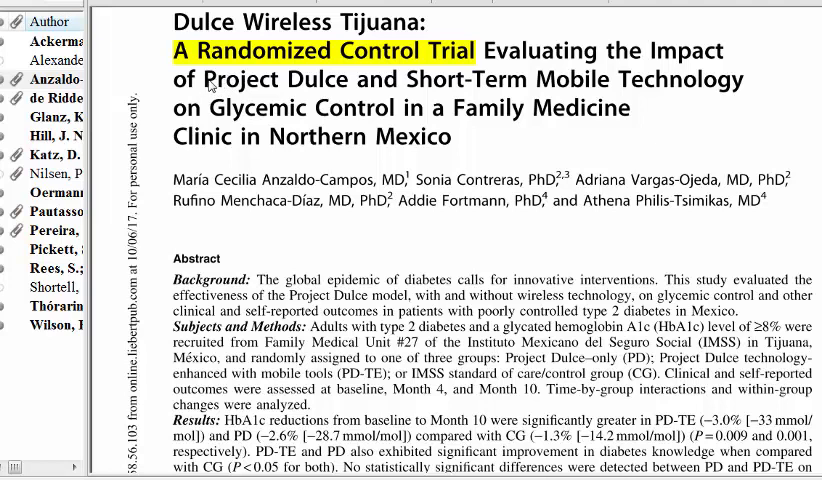
pyautogui.moveTo(345, 88)
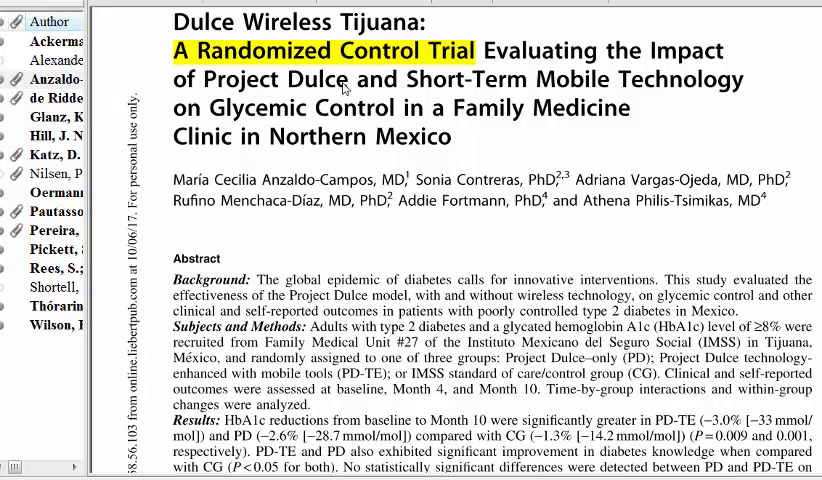
pyautogui.moveTo(455, 85)
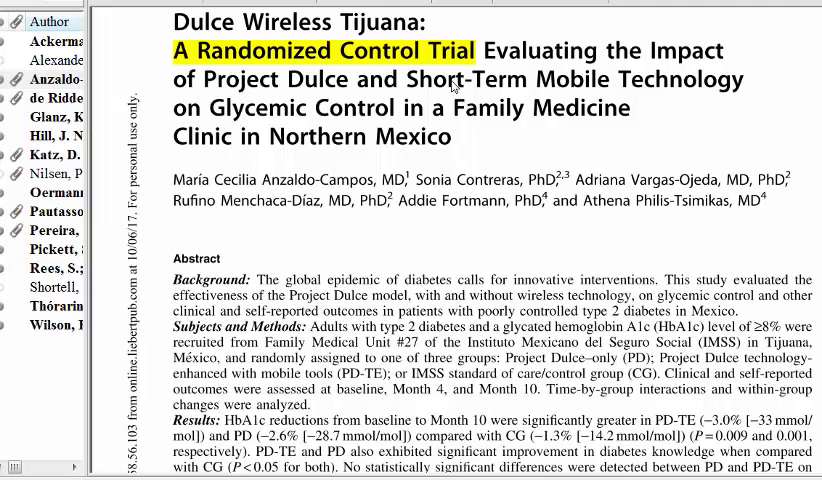
pyautogui.moveTo(218, 84)
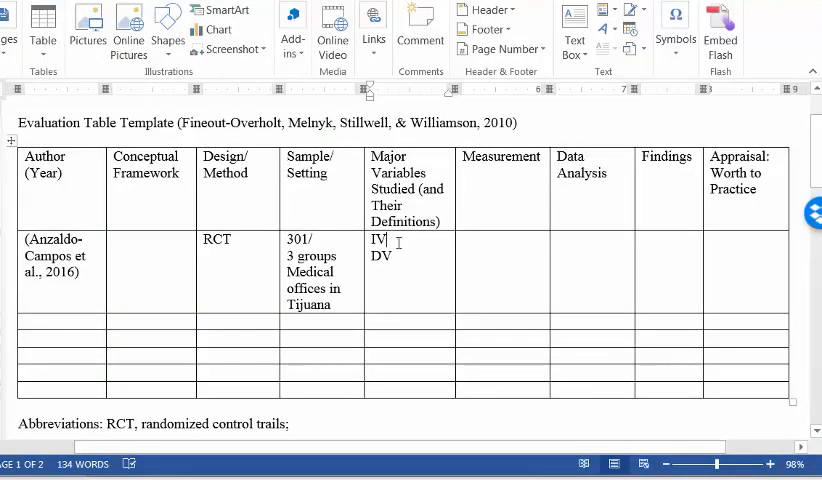
# - Paste 'Project Dulce and Short-Term Mobile Technology' after IV, then begin typing the dependent variable
pyautogui.rightClick(381, 243)
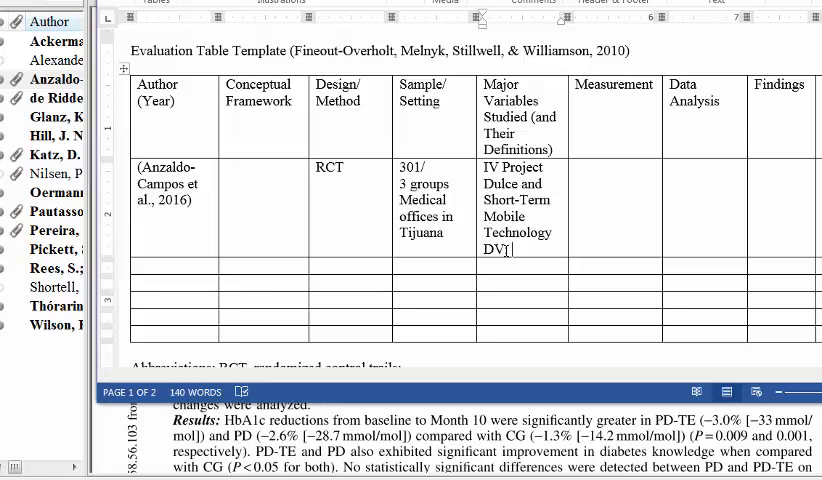
pyautogui.write('glycemic control')
pyautogui.click(614, 207)
pyautogui.write('HbA1c Diabetes Knowledge')
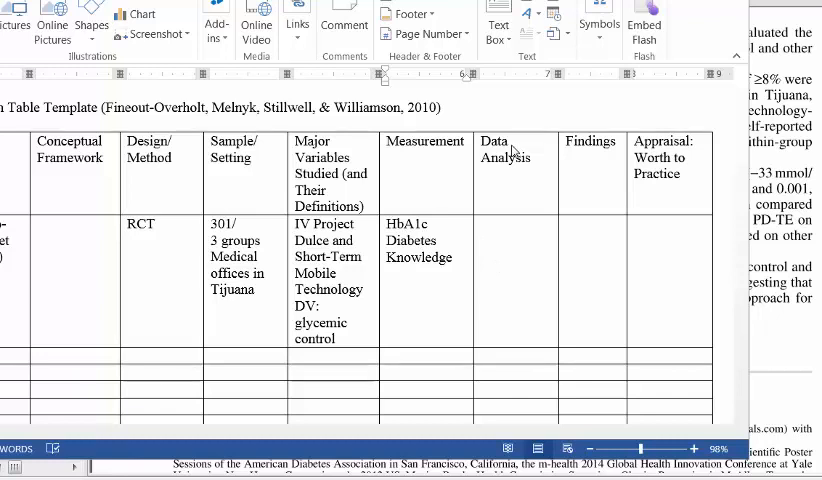
pyautogui.moveTo(42, 442)
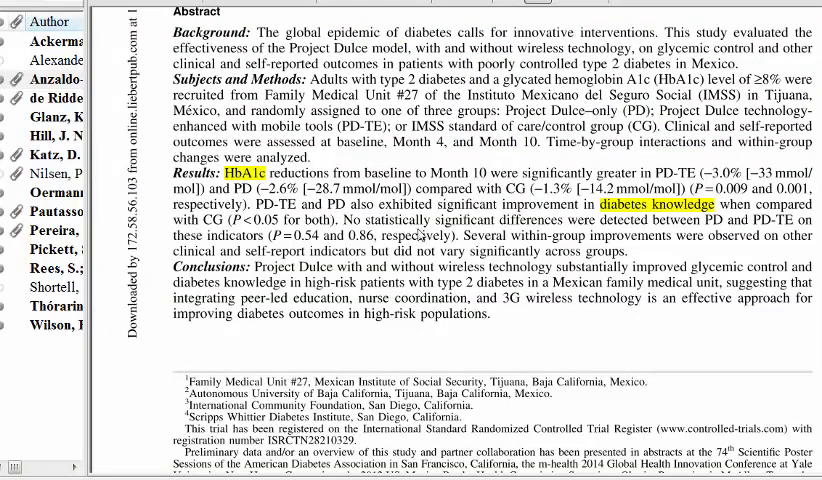
# - Select the word 'significantly' in the abstract's Results and scroll further down
pyautogui.doubleClick(520, 175)
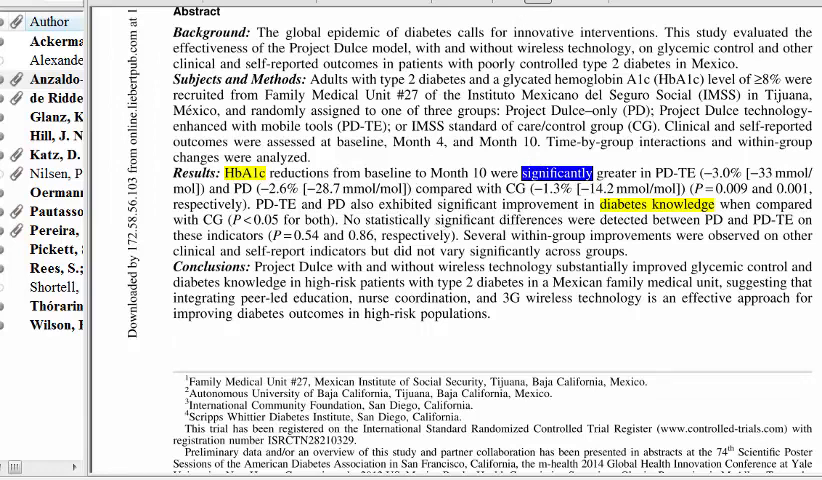
pyautogui.scroll(-3)
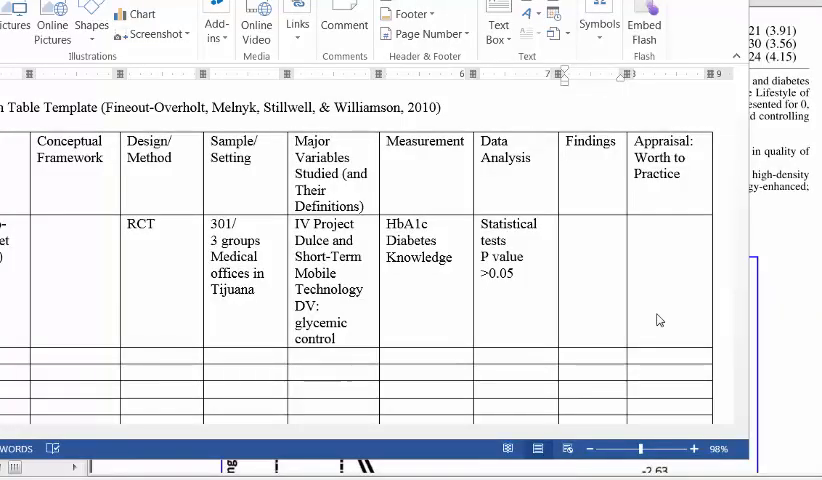
pyautogui.moveTo(525, 172)
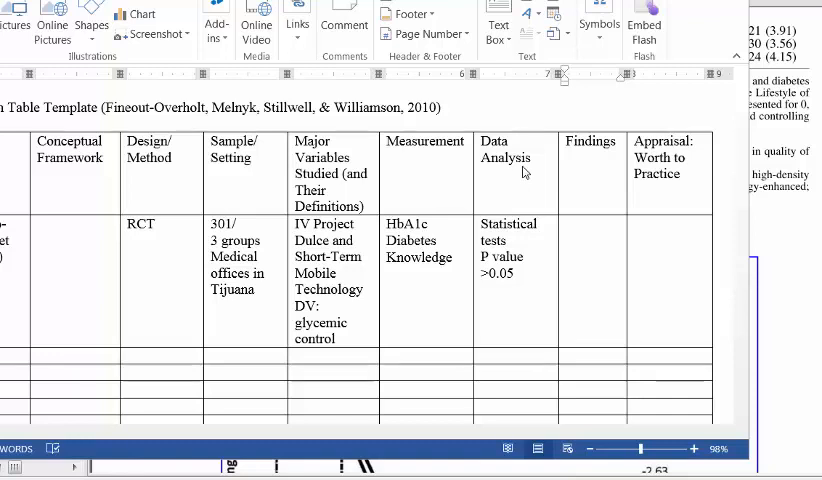
pyautogui.moveTo(492, 336)
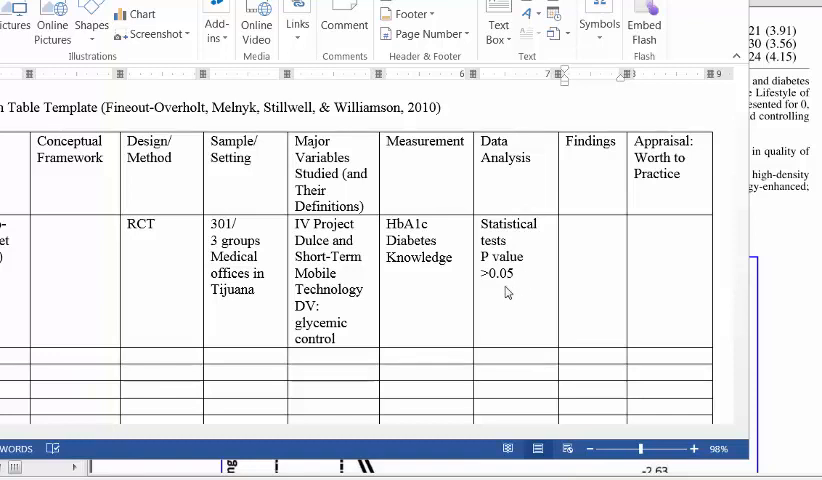
pyautogui.moveTo(513, 287)
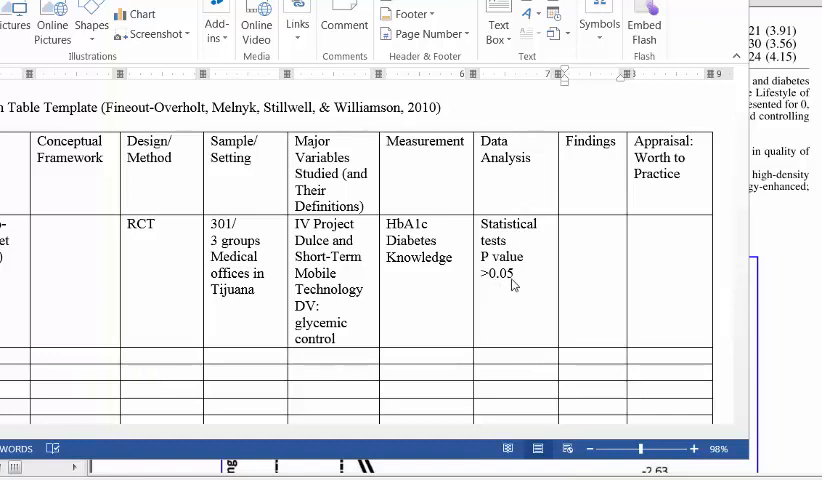
pyautogui.moveTo(518, 282)
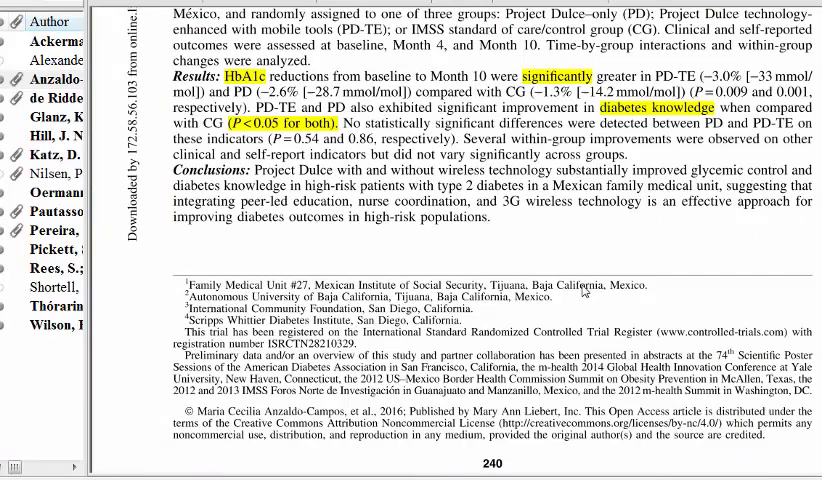
# - Scroll through the abstract showing highlighted 'significantly' and 'P<0.05 for both'
pyautogui.scroll(3)
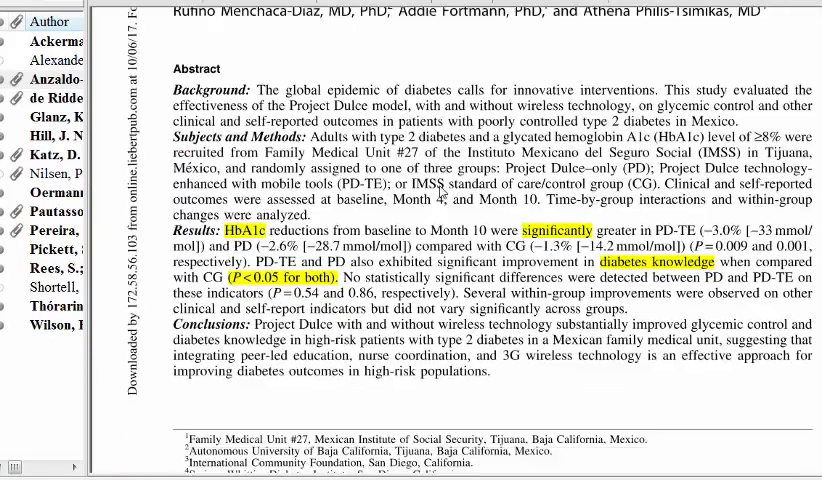
pyautogui.scroll(-3)
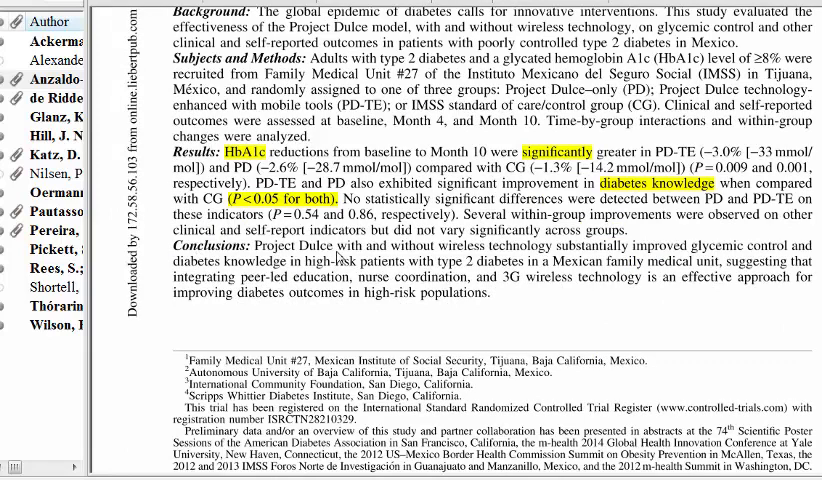
pyautogui.moveTo(476, 257)
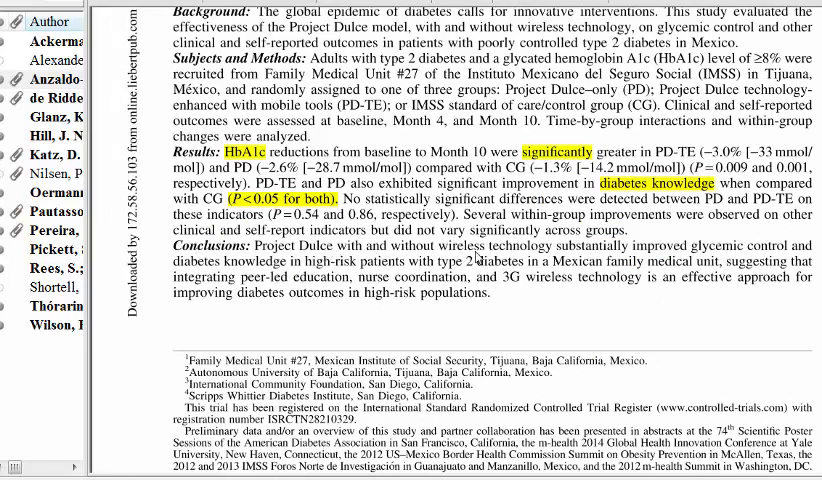
pyautogui.moveTo(633, 302)
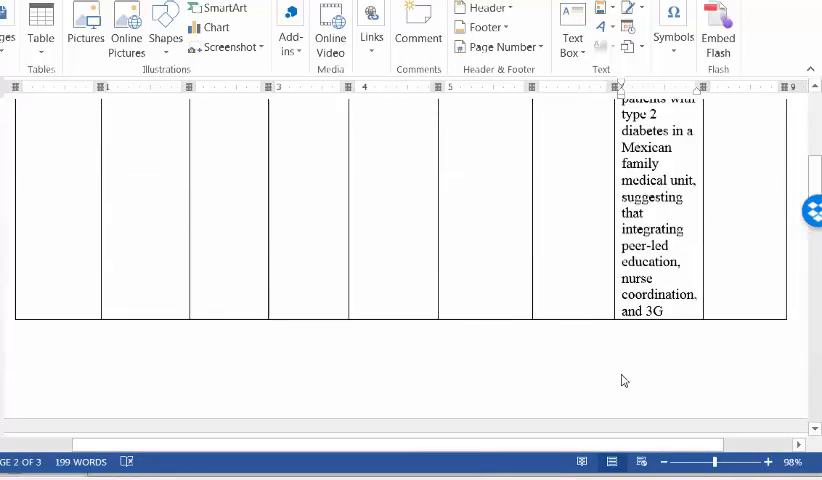
# - Type 'Level of evidence:' into the study's Appraisal: Worth to Practice cell
pyautogui.scroll(3)
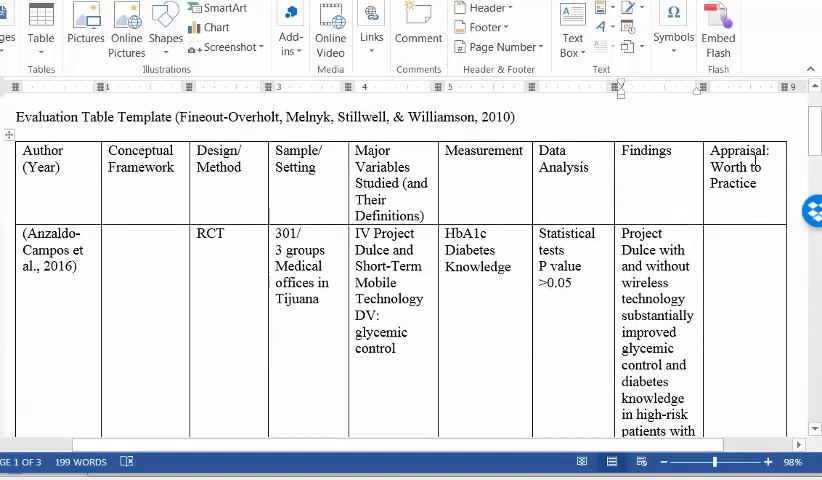
pyautogui.moveTo(749, 175)
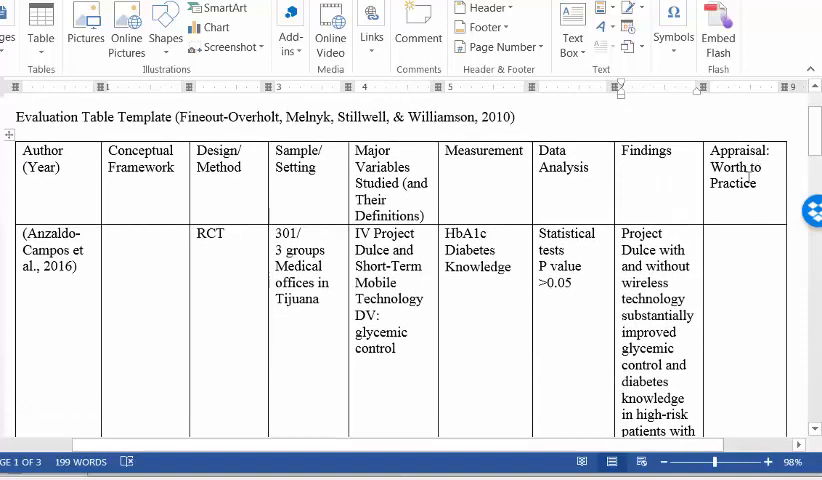
pyautogui.moveTo(724, 236)
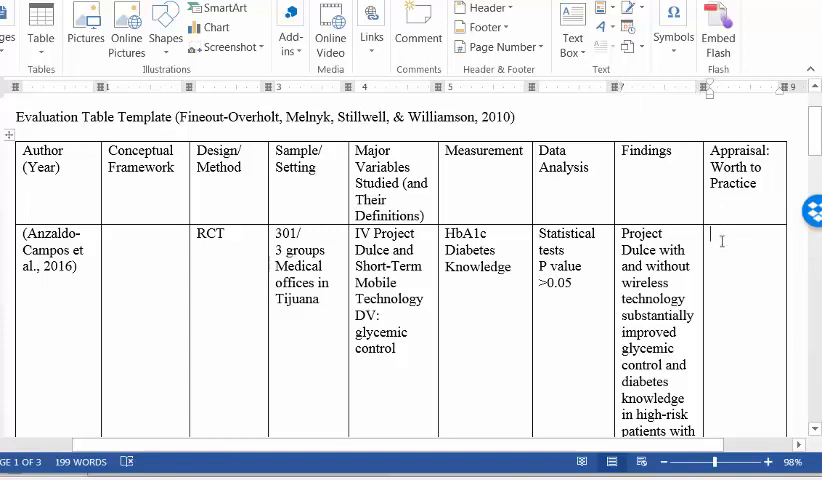
pyautogui.write('Level of evidenc')
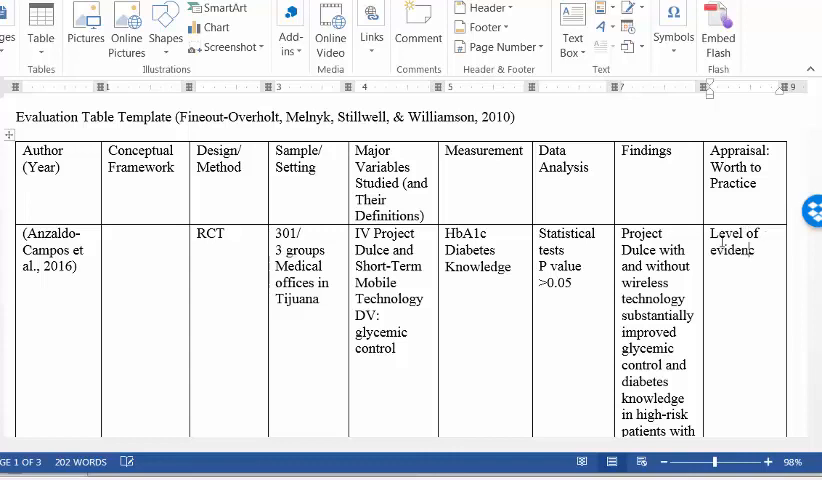
pyautogui.write('e')
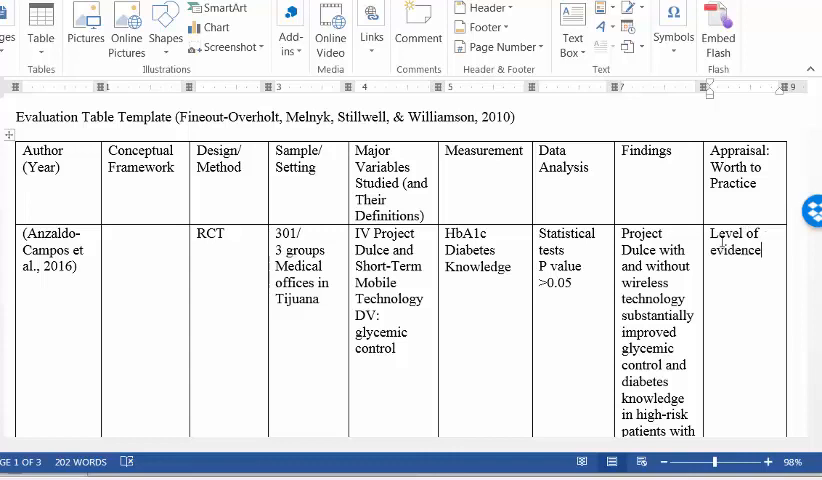
pyautogui.write(':')
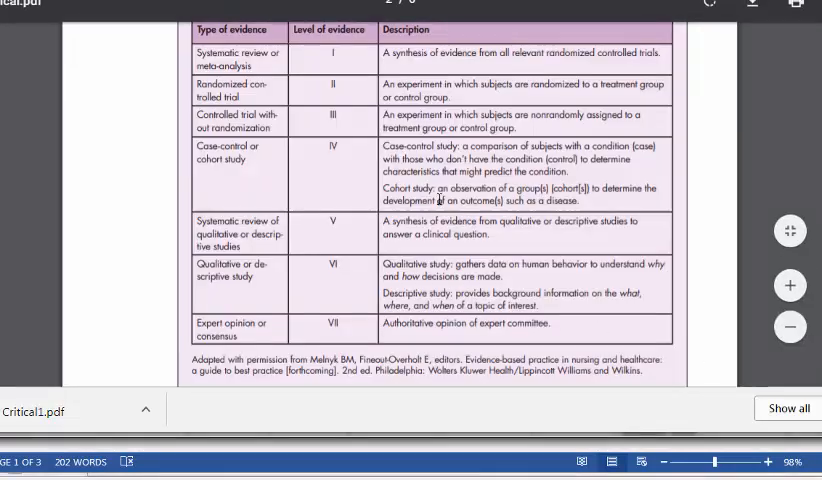
pyautogui.scroll(3)
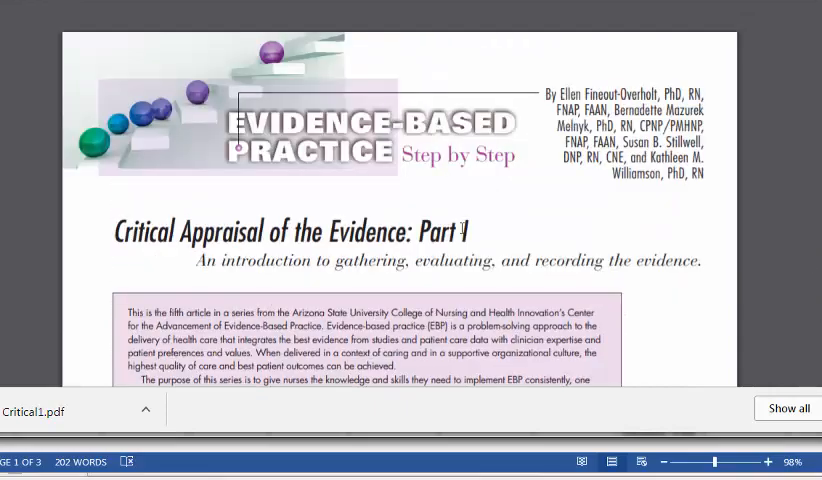
pyautogui.scroll(-3)
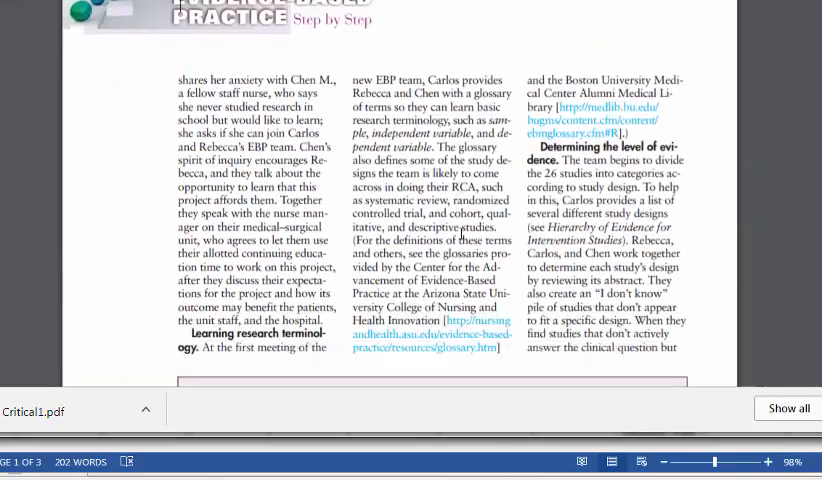
pyautogui.scroll(-3)
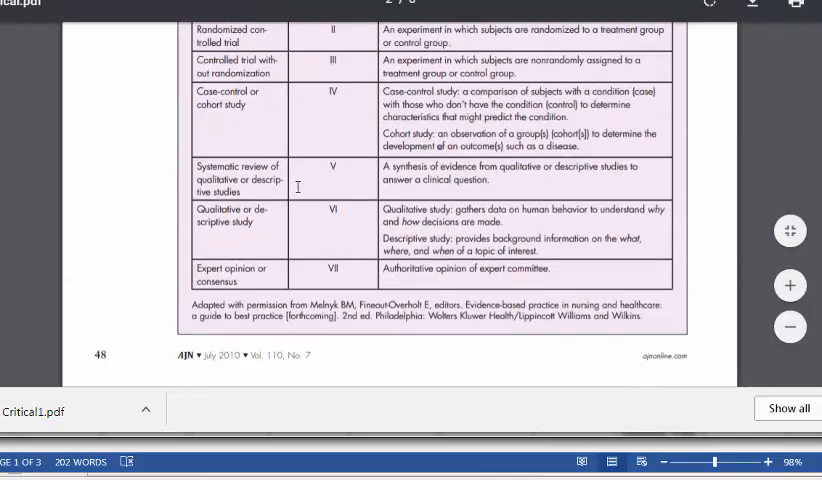
pyautogui.scroll(3)
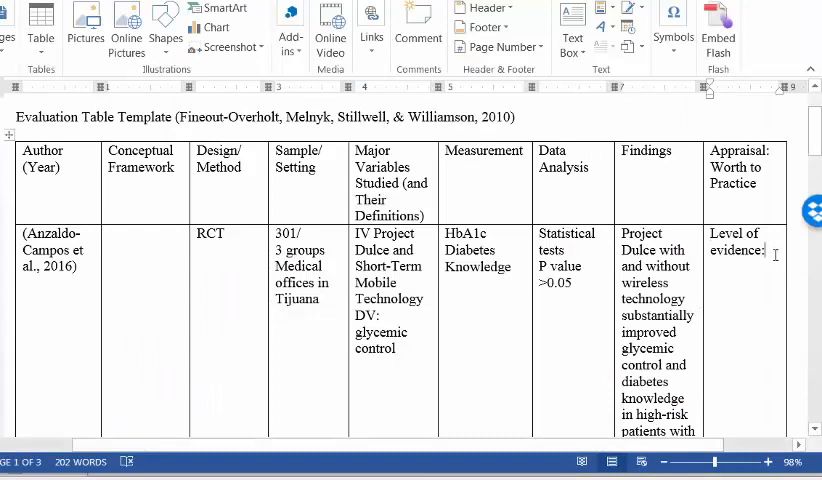
# - Enter level of evidence II and 'none' in the Conceptual Framework cell
pyautogui.write('If')
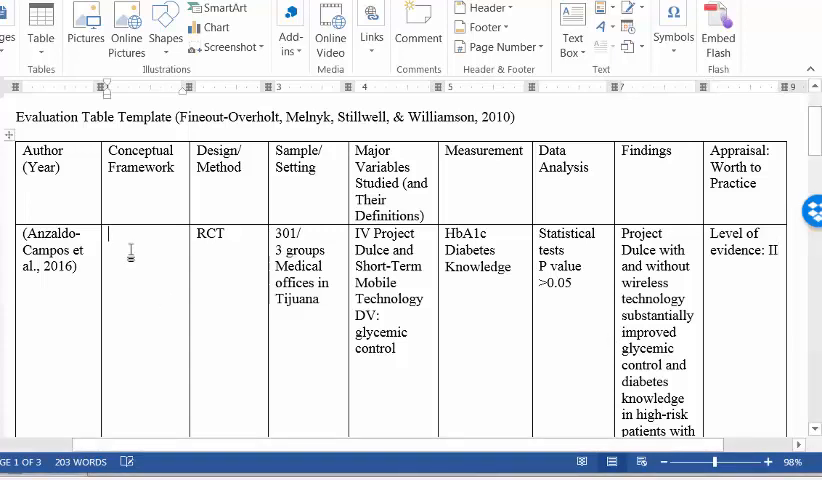
pyautogui.write('none')
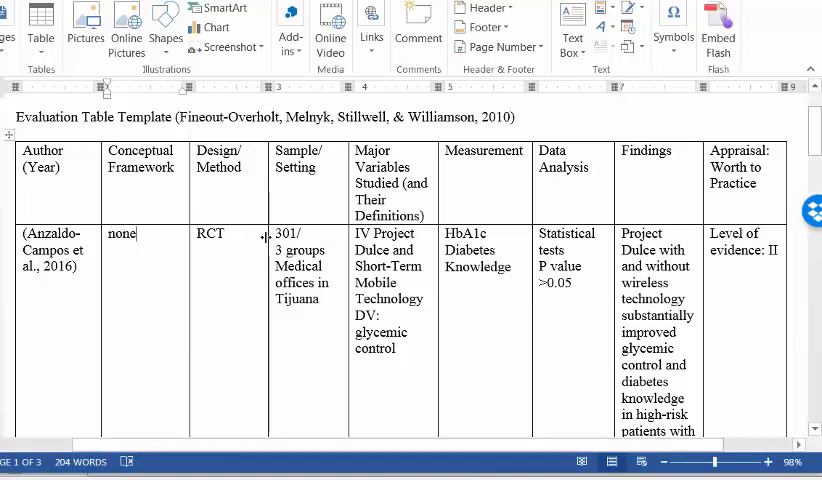
pyautogui.scroll(3)
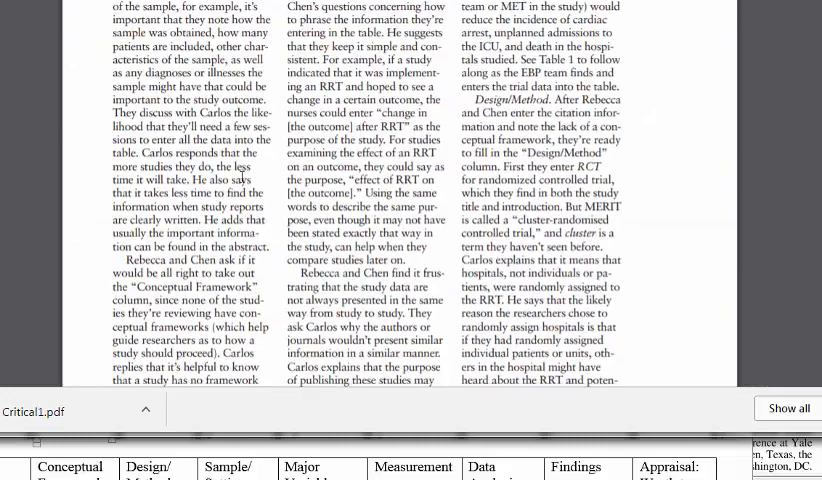
# - Scroll the Critical1.pdf article to its Conceptual Framework discussion
pyautogui.scroll(-3)
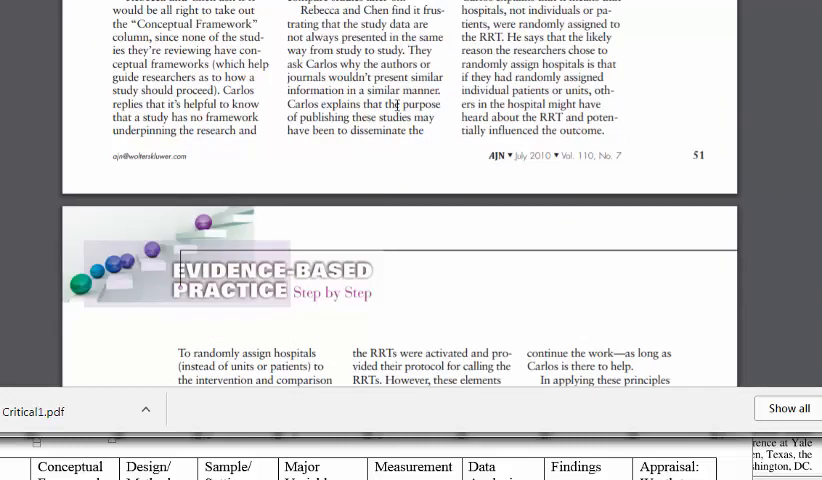
pyautogui.scroll(3)
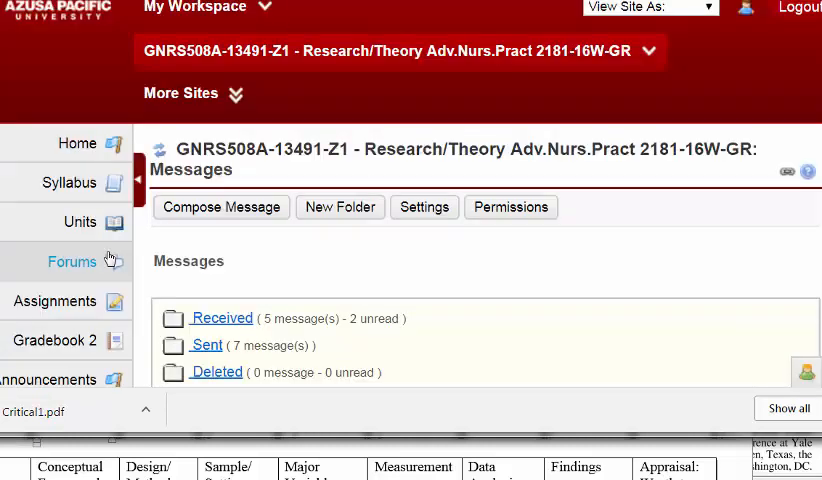
# - Open Unit 6 on critically appraising evidence from the Sakai course Units list
pyautogui.click(78, 222)
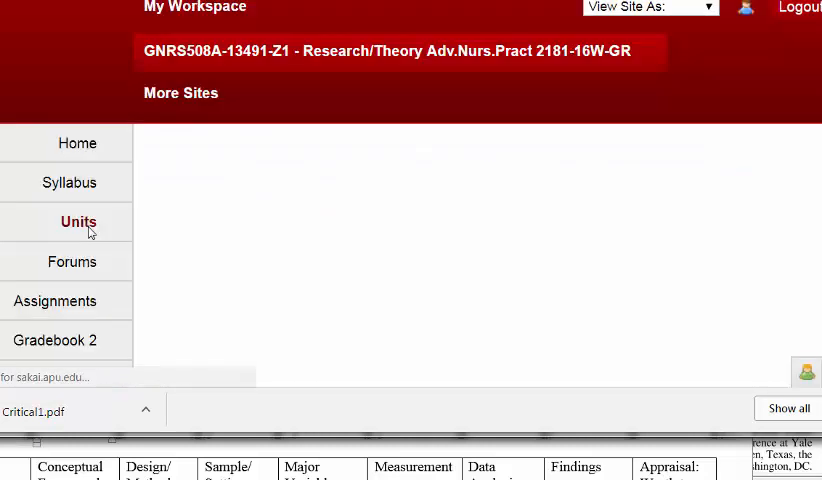
pyautogui.click(78, 221)
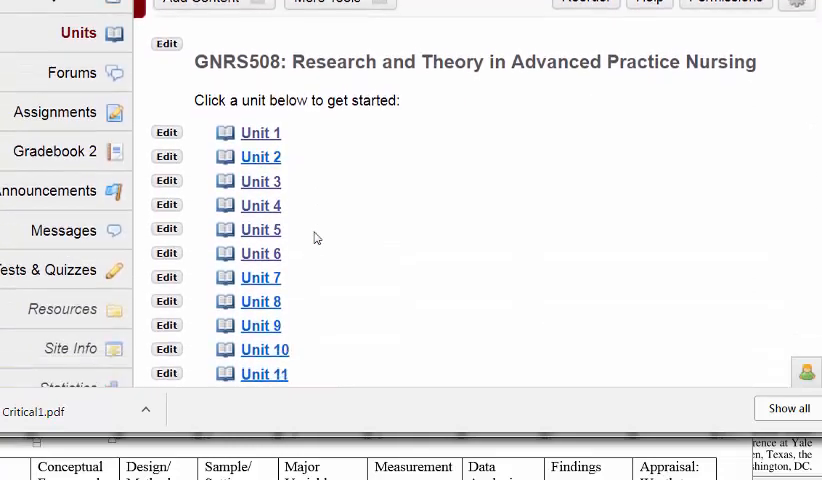
pyautogui.click(261, 253)
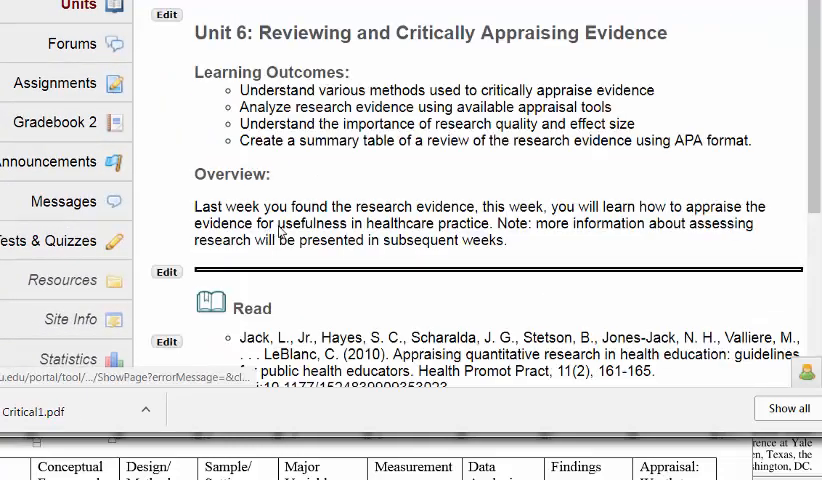
pyautogui.scroll(-3)
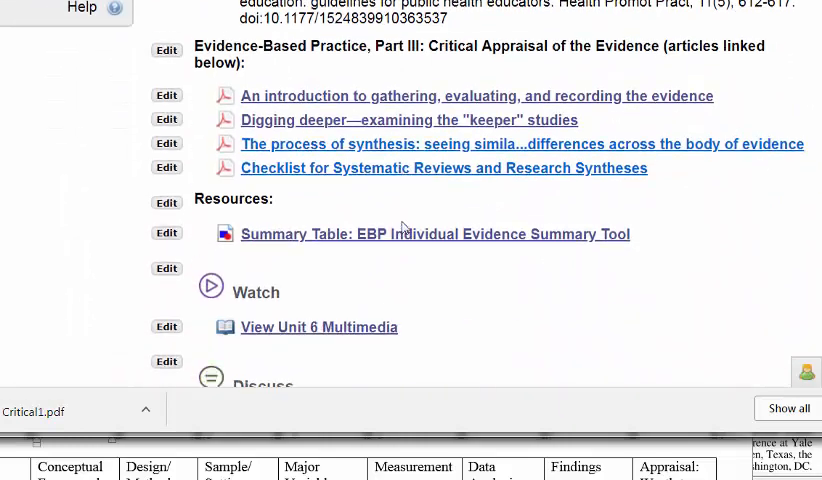
pyautogui.scroll(-3)
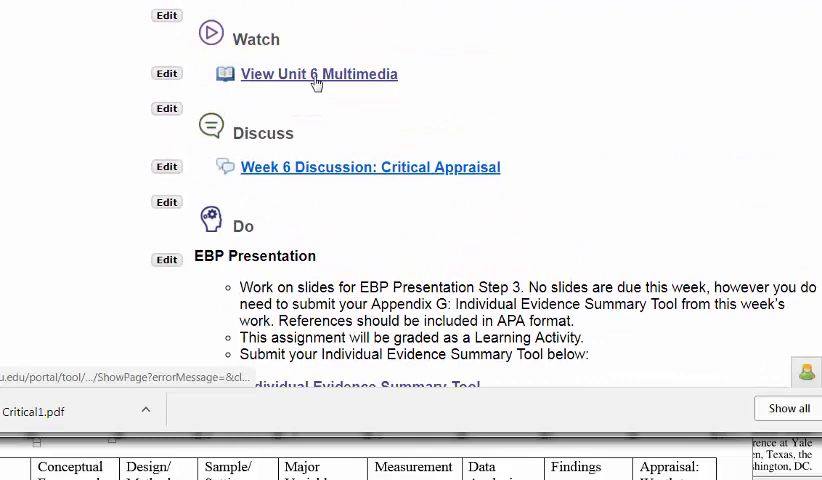
# - View the Unit 6 multimedia page with the critical appraisal video
pyautogui.click(318, 74)
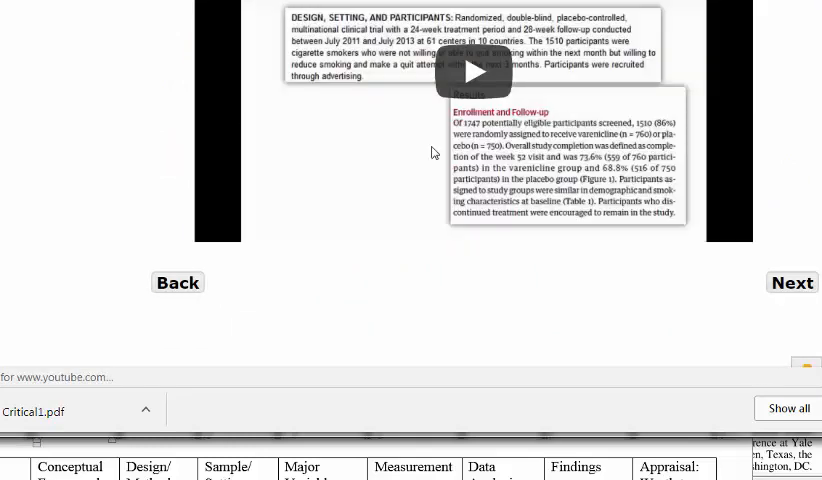
pyautogui.scroll(3)
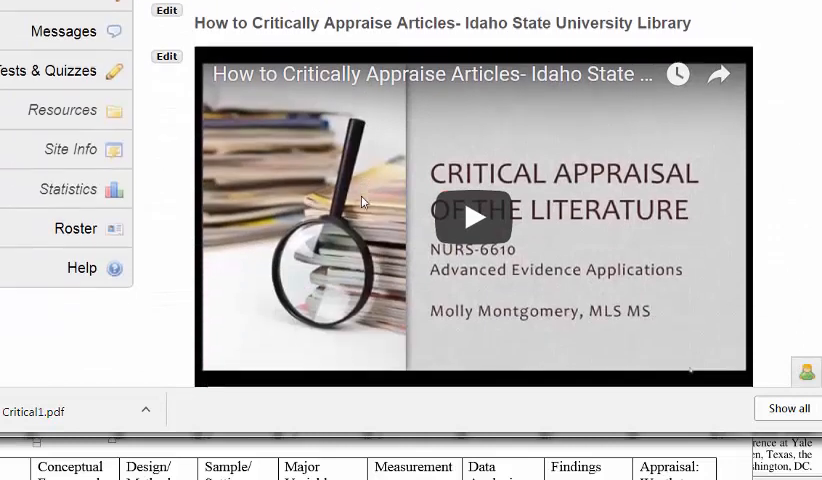
pyautogui.scroll(-3)
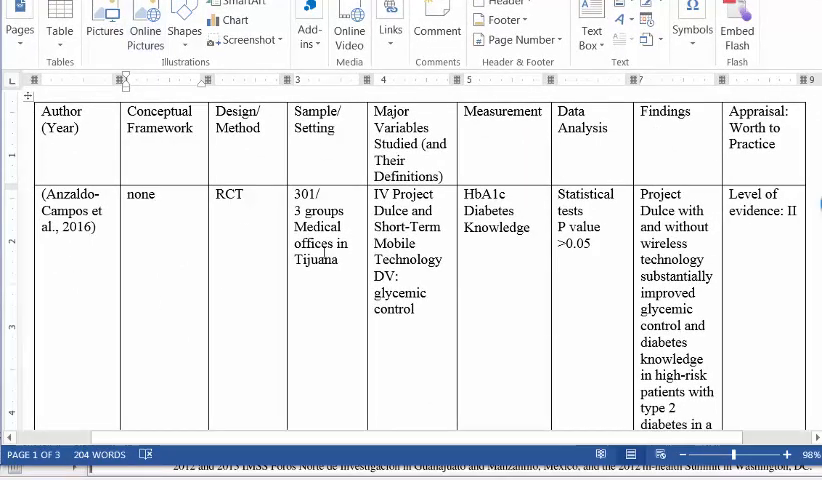
pyautogui.moveTo(367, 231)
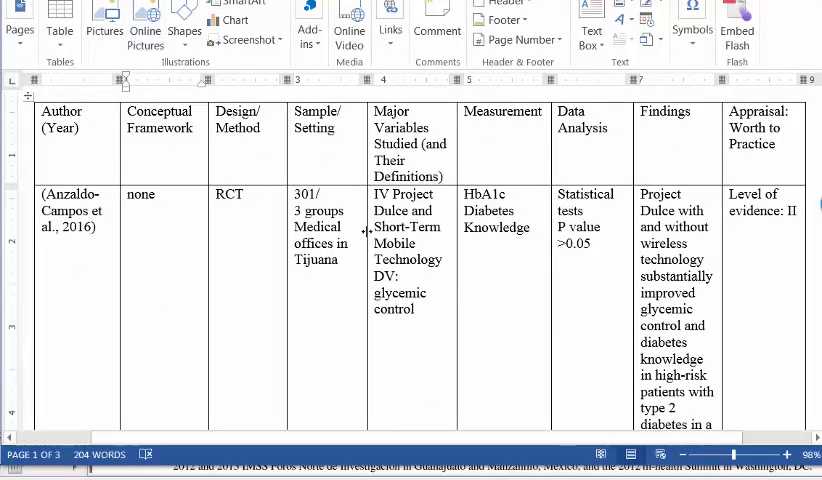